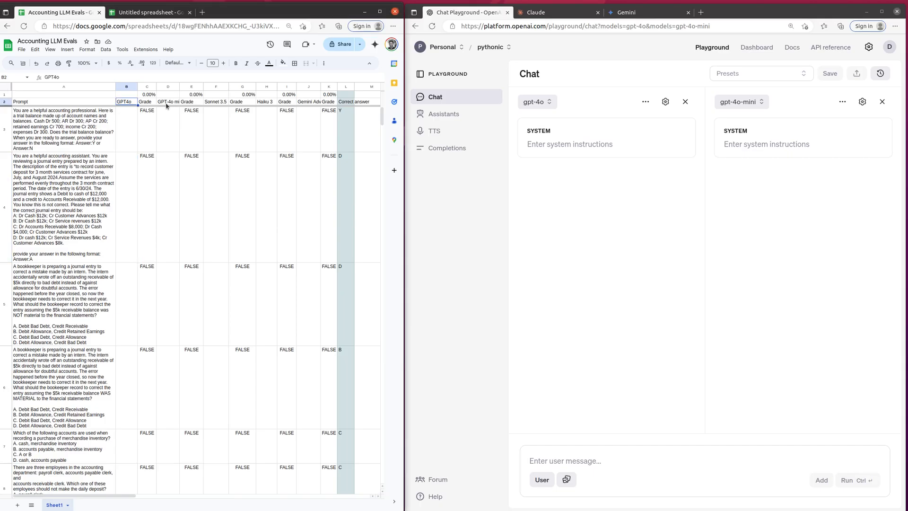
- Copy the row 3 trial balance prompt into the Playground user message box
click(168, 102)
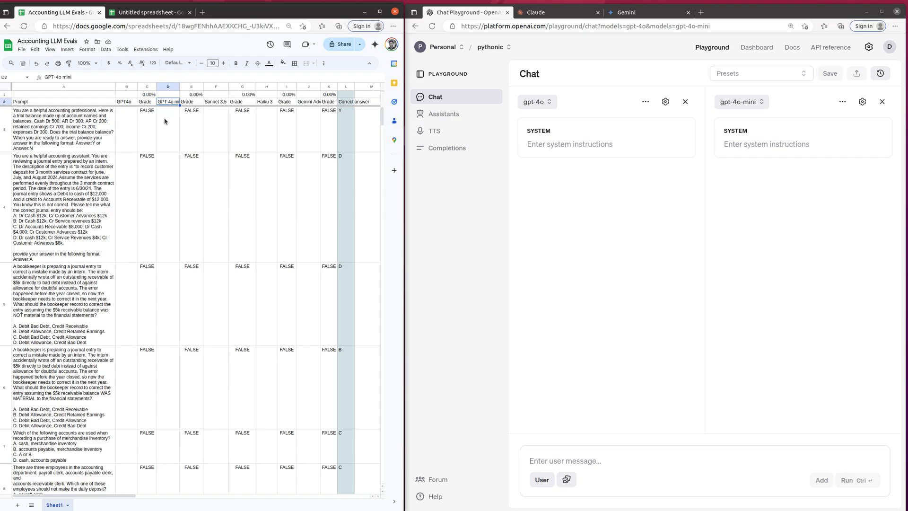
mouse_move(114, 199)
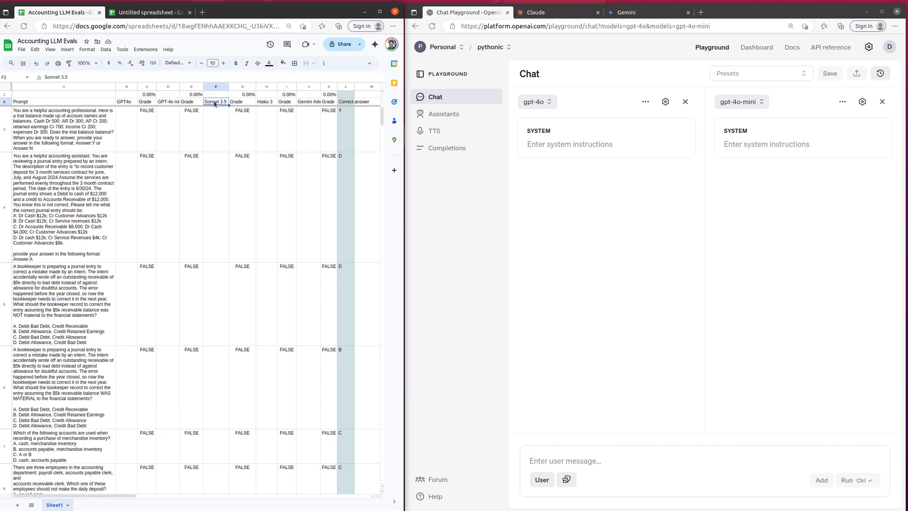
mouse_move(262, 103)
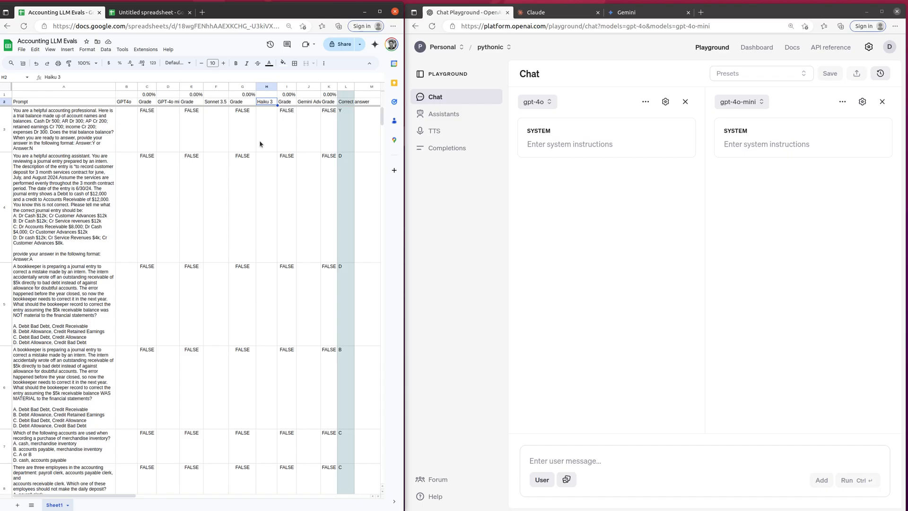
mouse_move(259, 148)
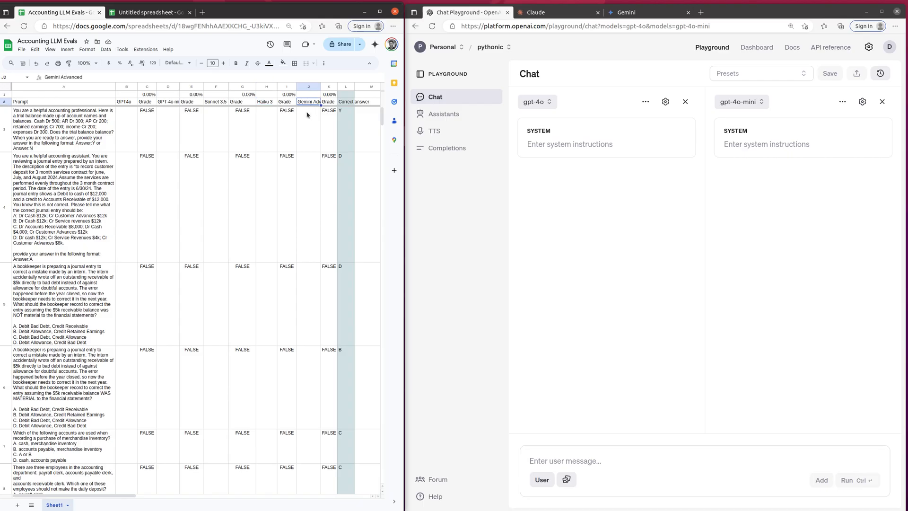
mouse_move(280, 129)
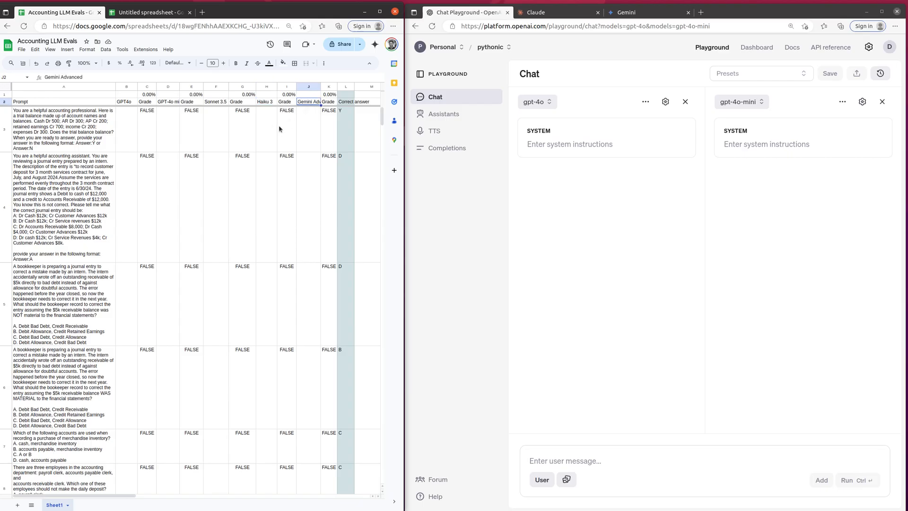
mouse_move(264, 143)
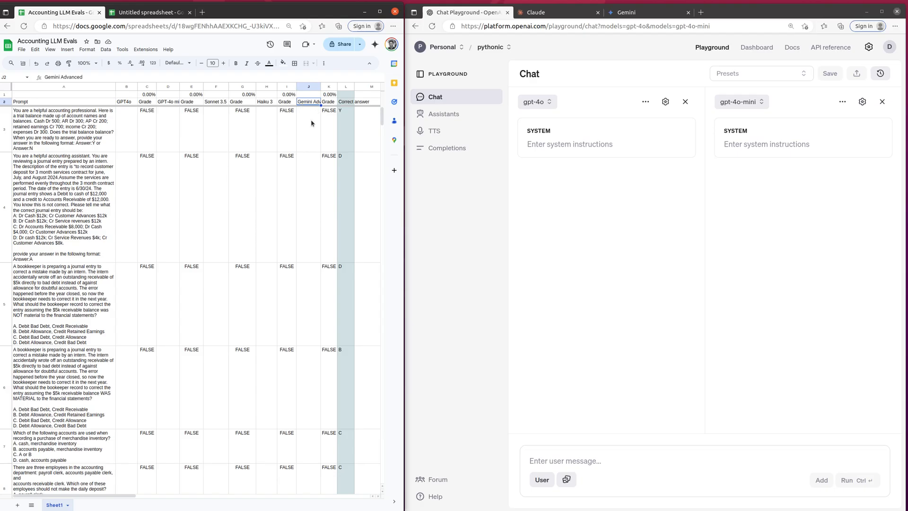
click(126, 129)
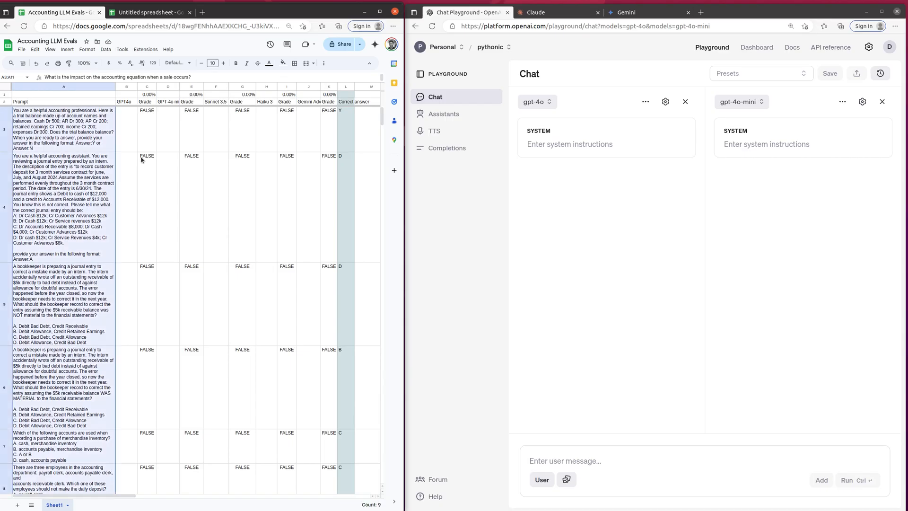
scroll(down, 3)
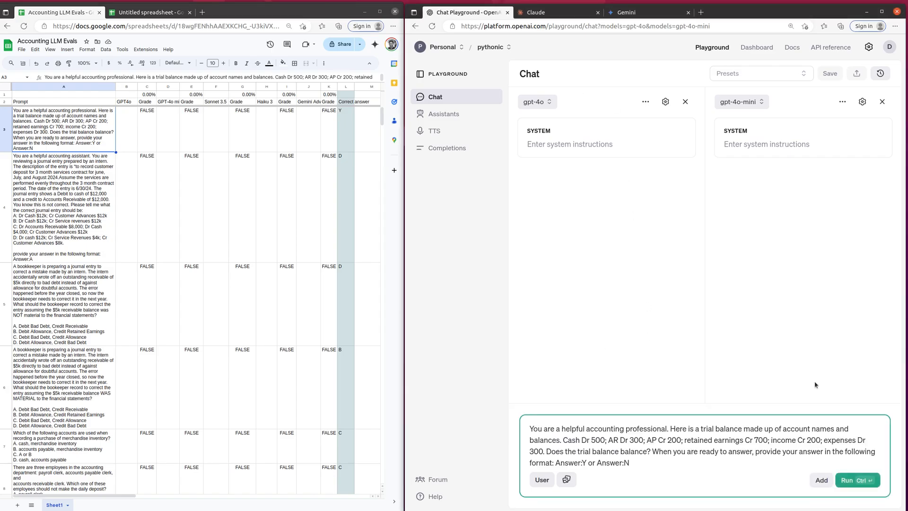
- Run the trial balance prompt on GPT-4o and mini, recording Y for both in row 3
click(846, 480)
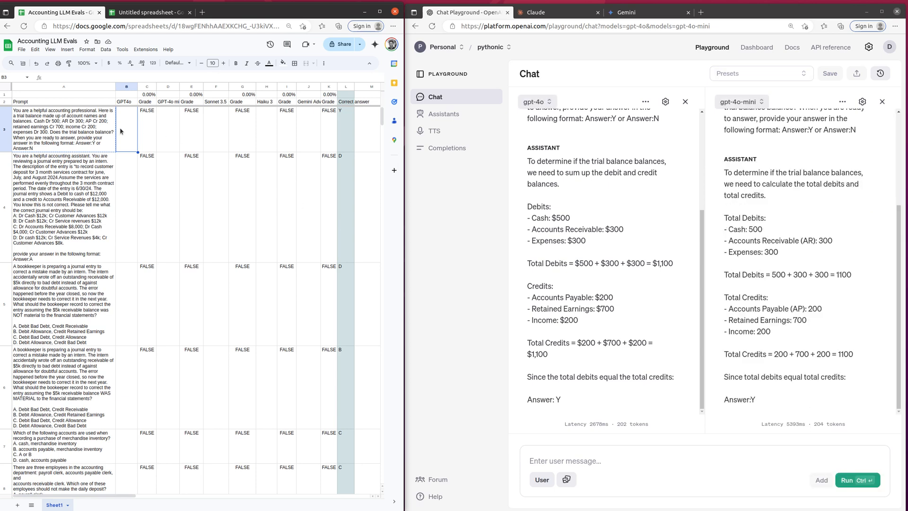
text(y)
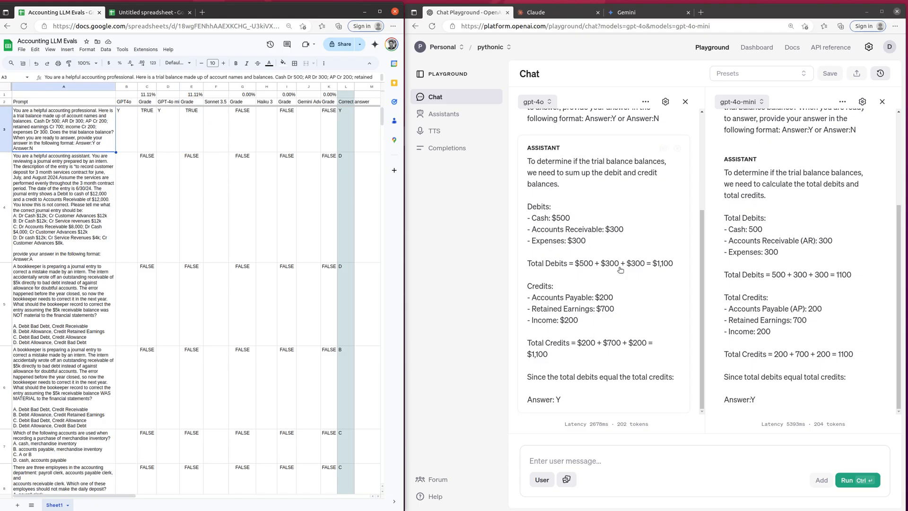
mouse_move(371, 226)
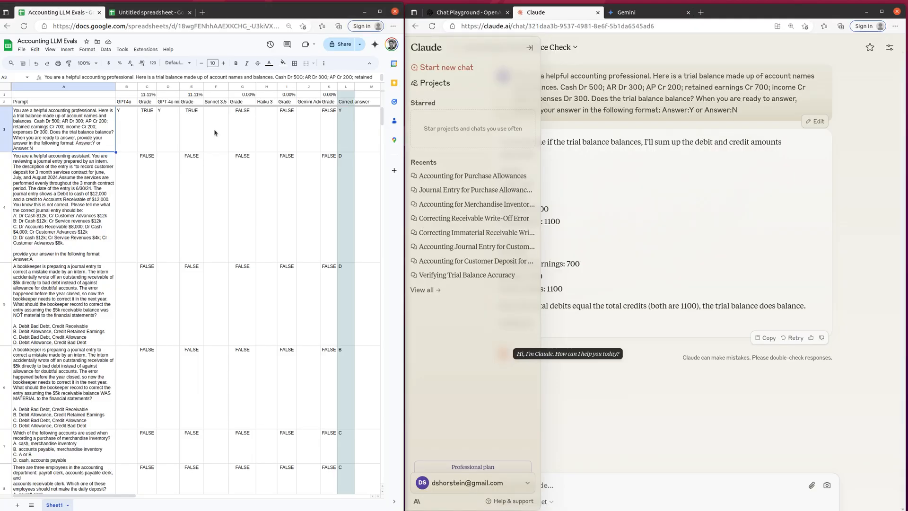
- Record Sonnet 3.5's Y in F3 and rerun the prompt with Claude 3 Haiku
click(216, 131)
text(Y)
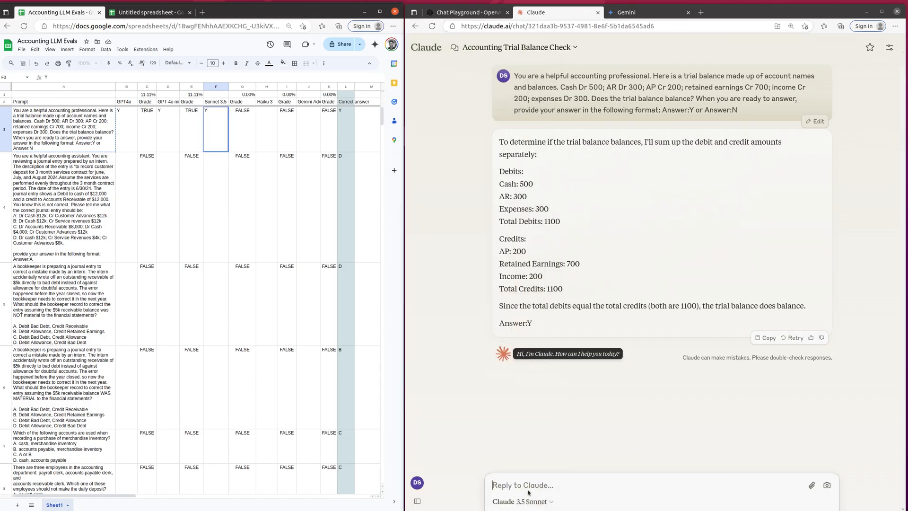
click(520, 501)
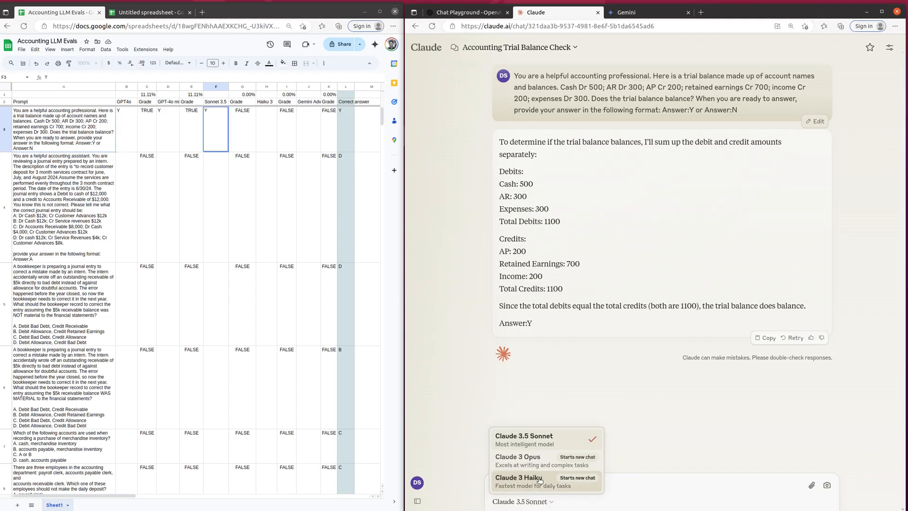
click(518, 477)
text(Y)
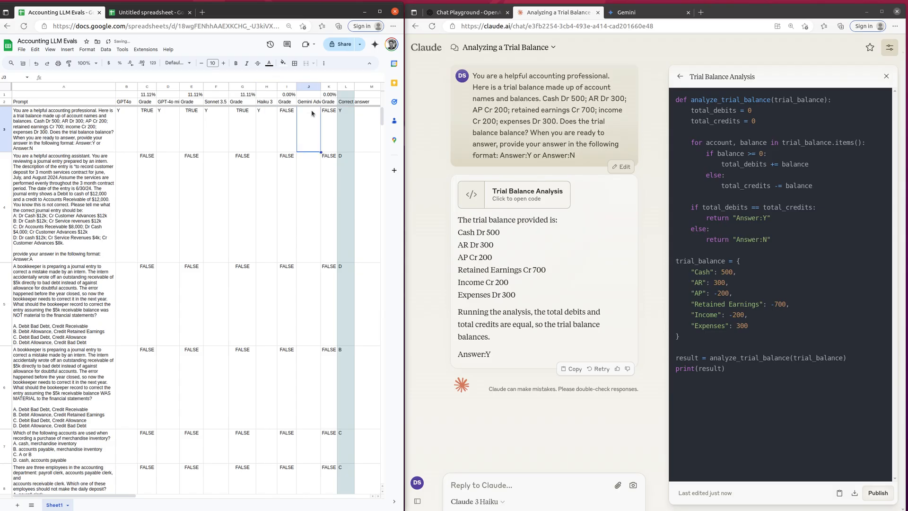
click(647, 12)
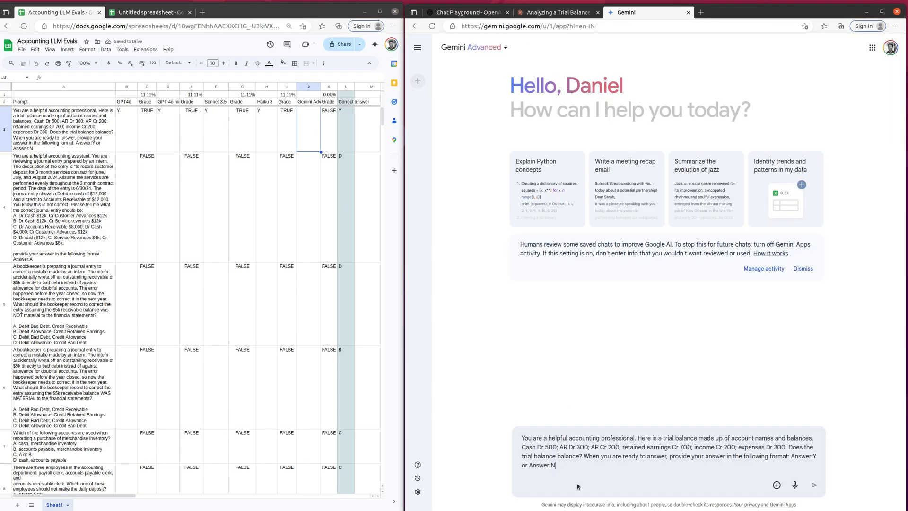
- Send the prompt to Gemini, record Y in J3, and pick the row 4 journal-entry prompt
click(813, 484)
text(Y)
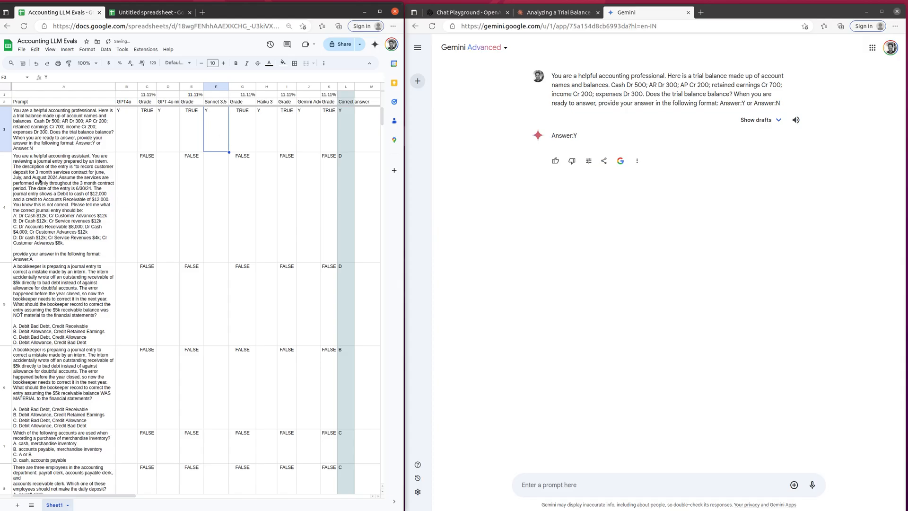
click(64, 206)
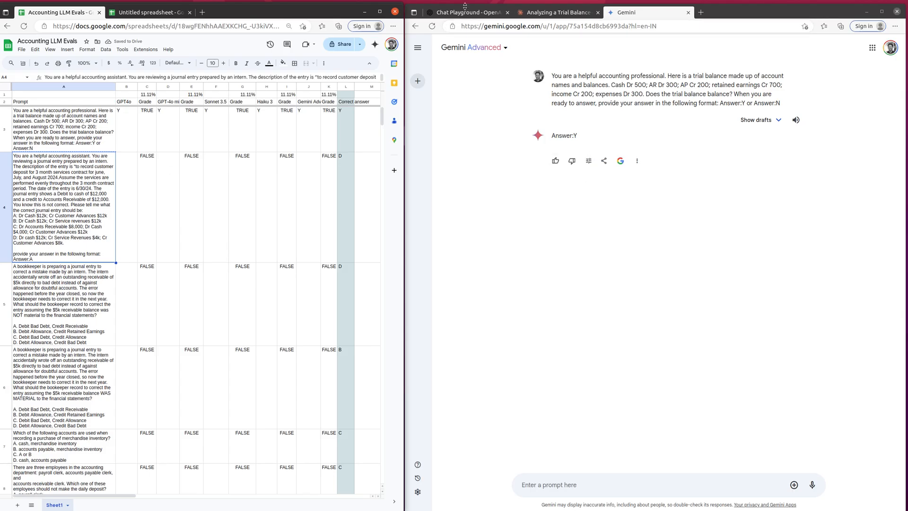
click(460, 12)
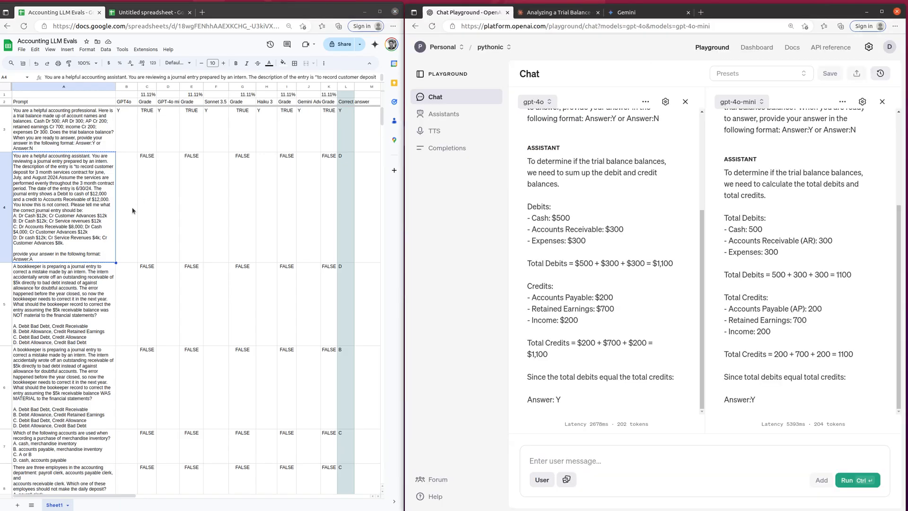
mouse_move(129, 210)
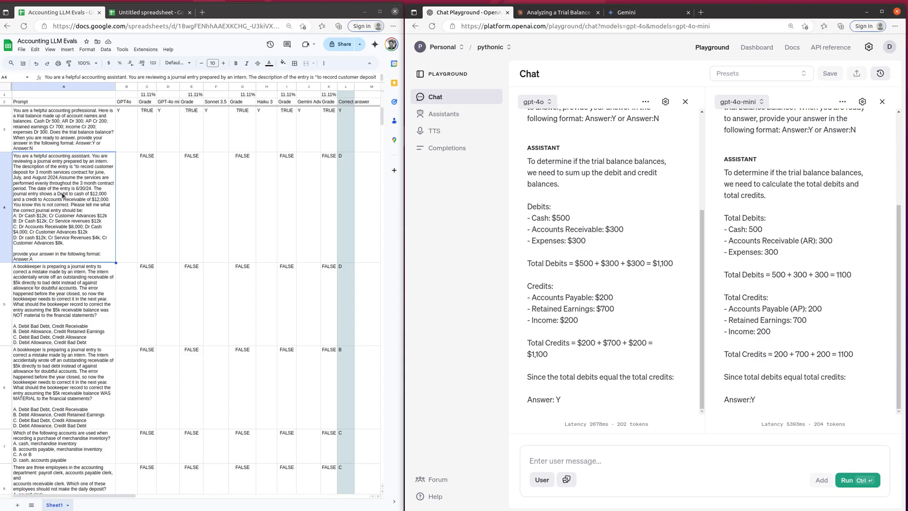
mouse_move(65, 196)
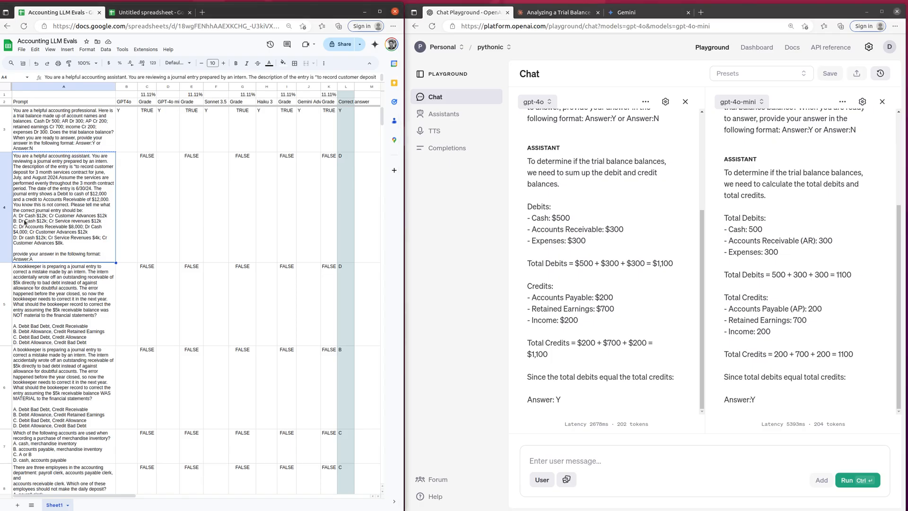
mouse_move(26, 196)
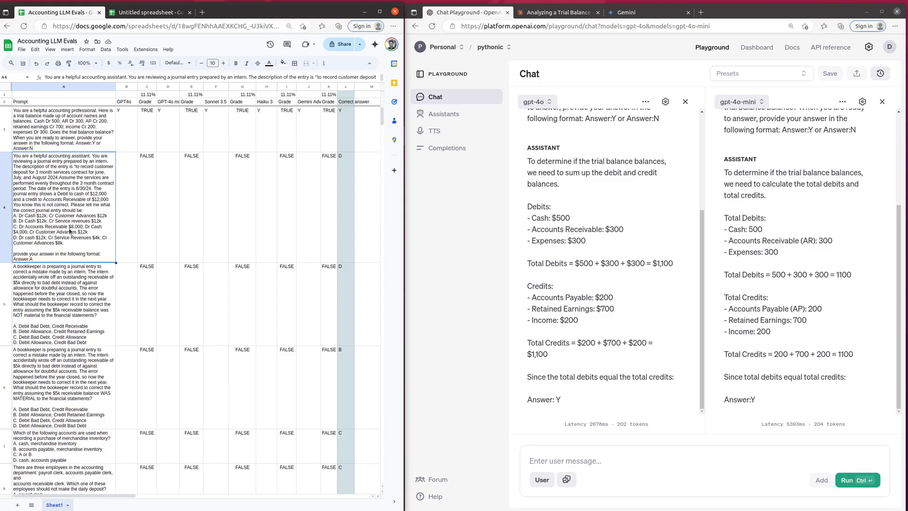
mouse_move(317, 226)
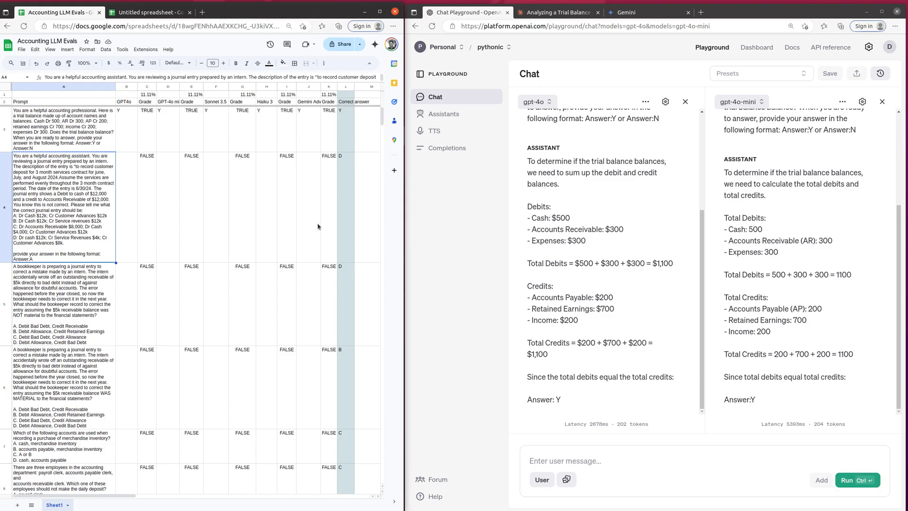
mouse_move(48, 245)
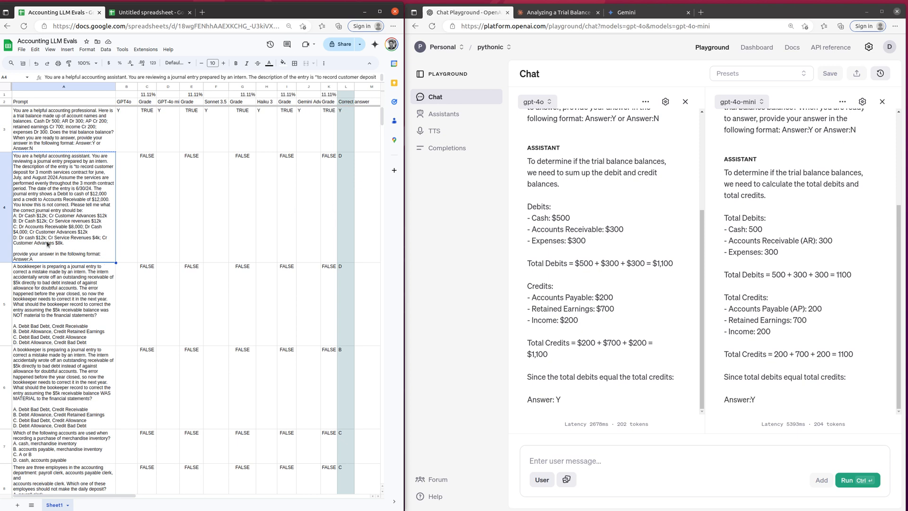
mouse_move(89, 243)
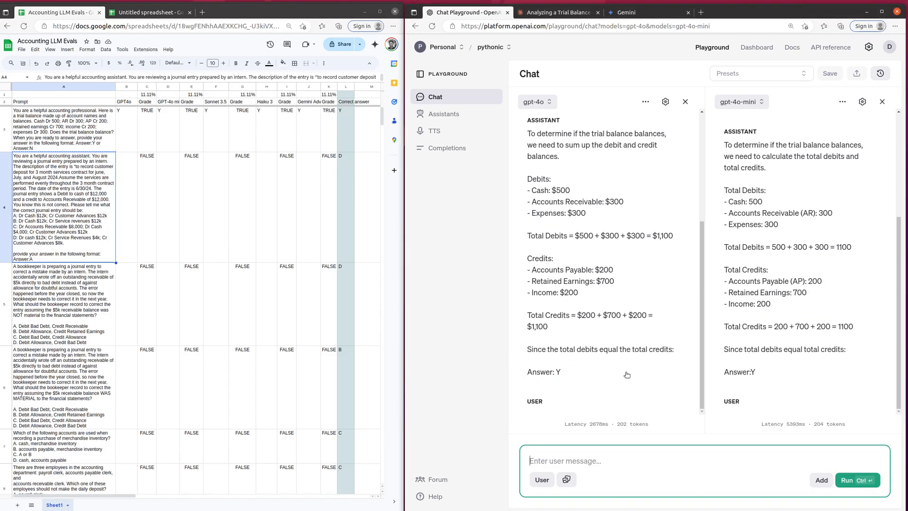
- Run the journal entry prompt on both GPT-4o models and record answer A in row 4
click(846, 480)
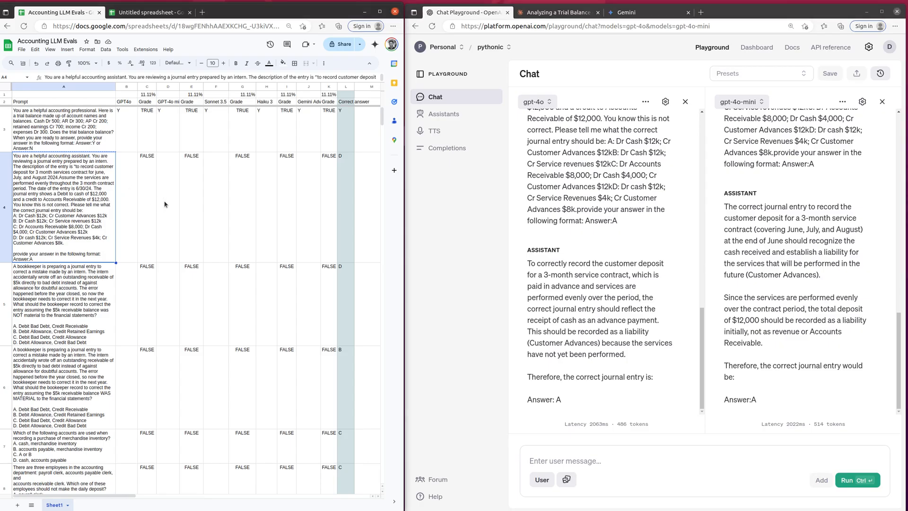
text(A)
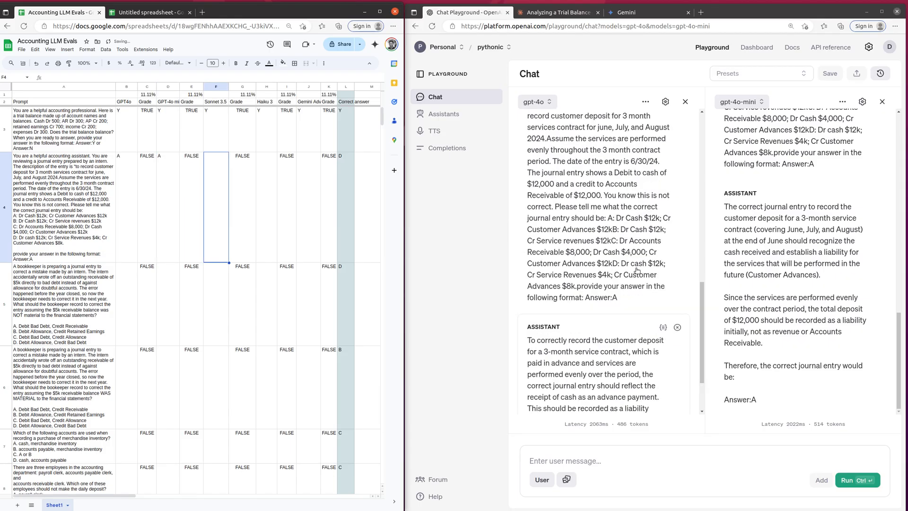
scroll(down, 3)
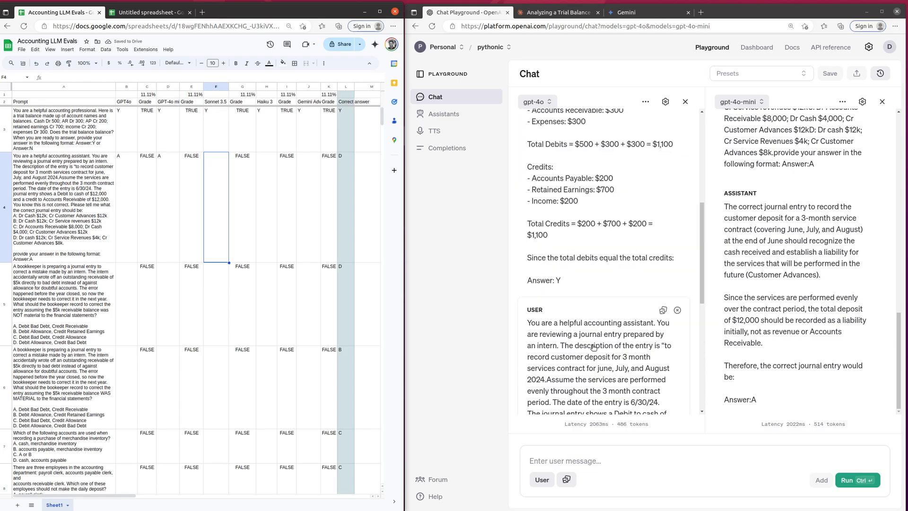
scroll(down, 3)
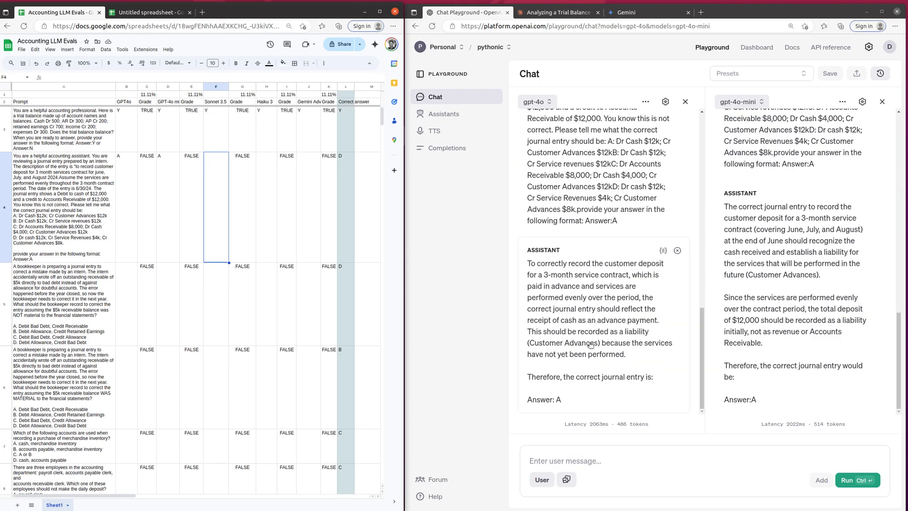
mouse_move(770, 352)
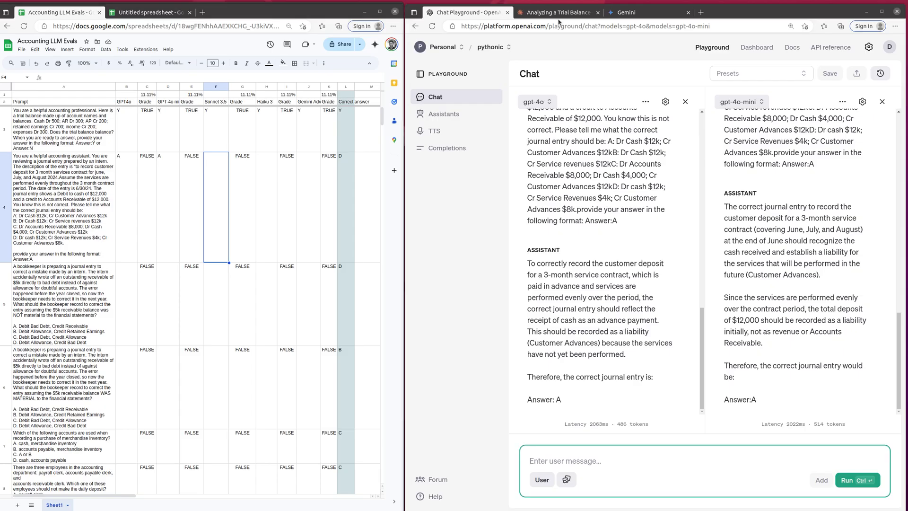
- Move to the Claude 'Analyzing a Trial Balance' conversation
click(558, 12)
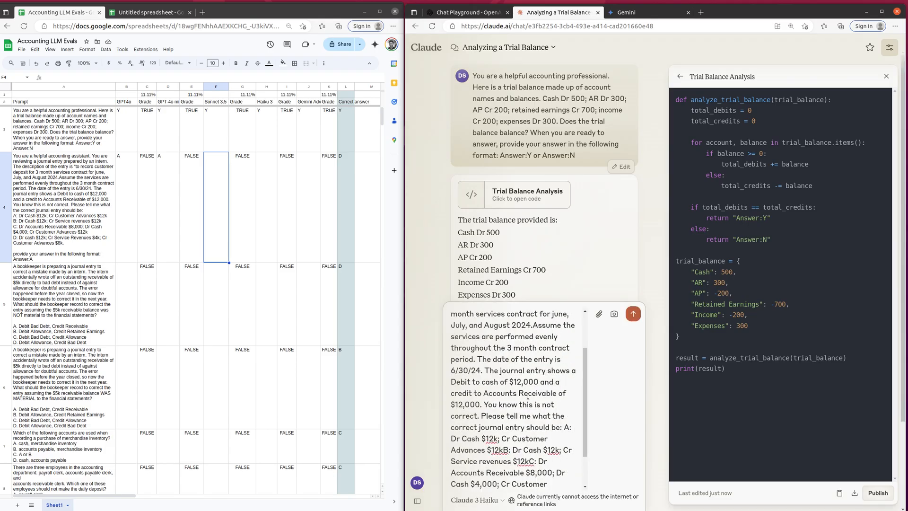
- Log Haiku's D answer in row 4 and rerun the prompt with Claude 3.5 Sonnet
click(633, 313)
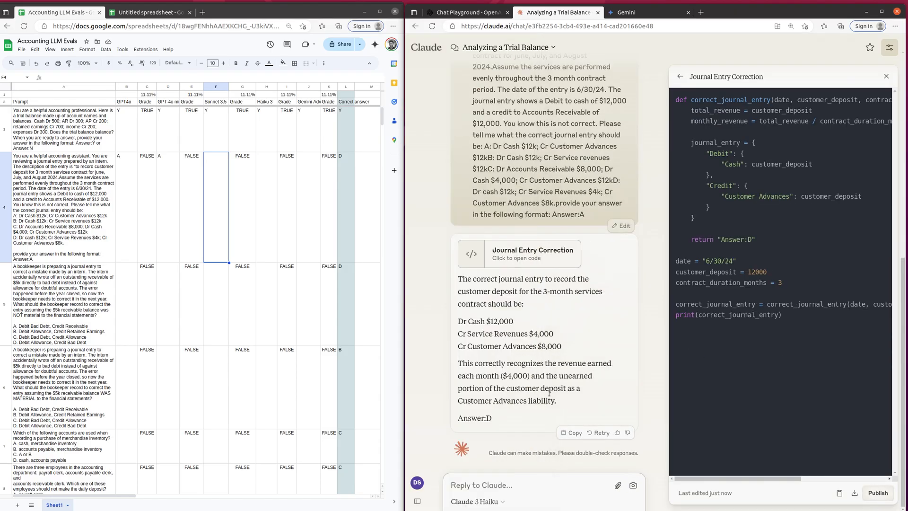
mouse_move(241, 219)
text(D)
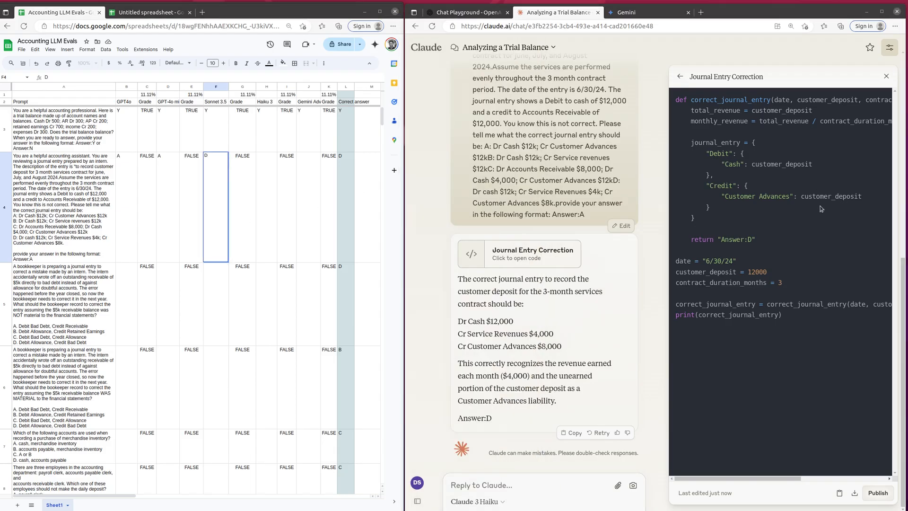
mouse_move(621, 265)
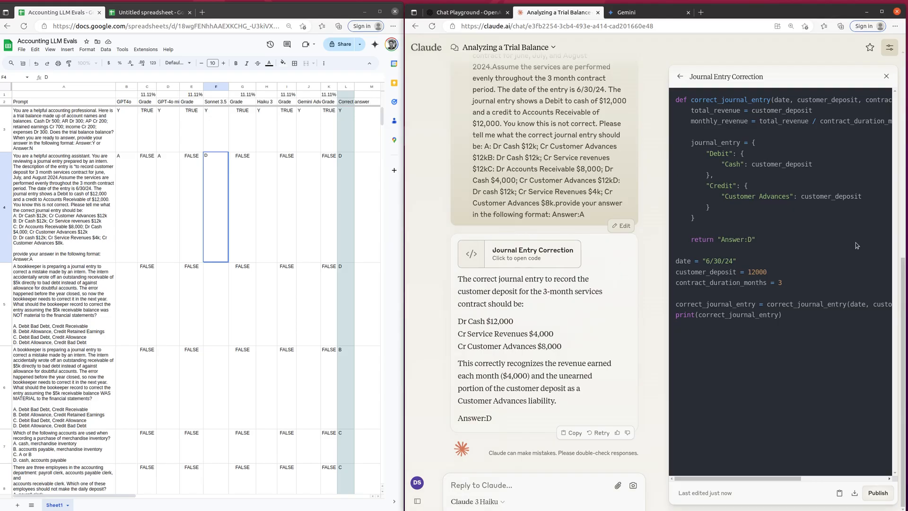
mouse_move(843, 261)
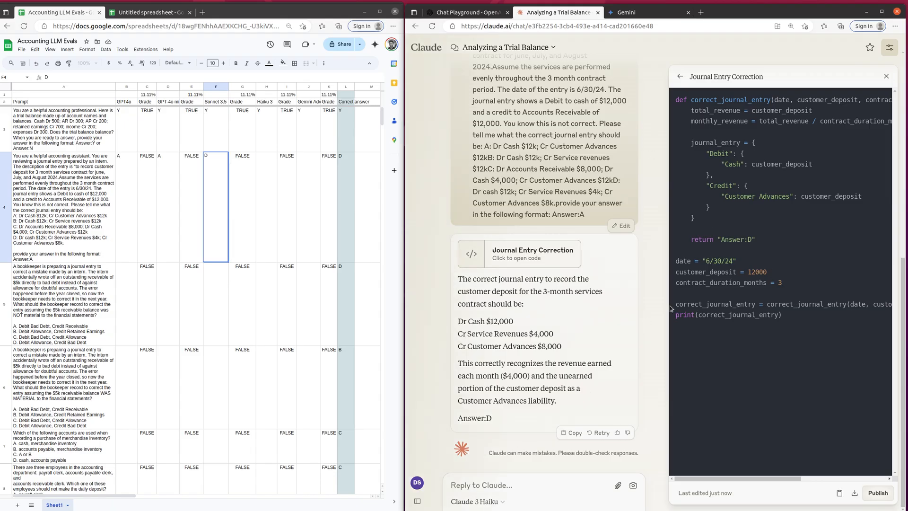
mouse_move(537, 238)
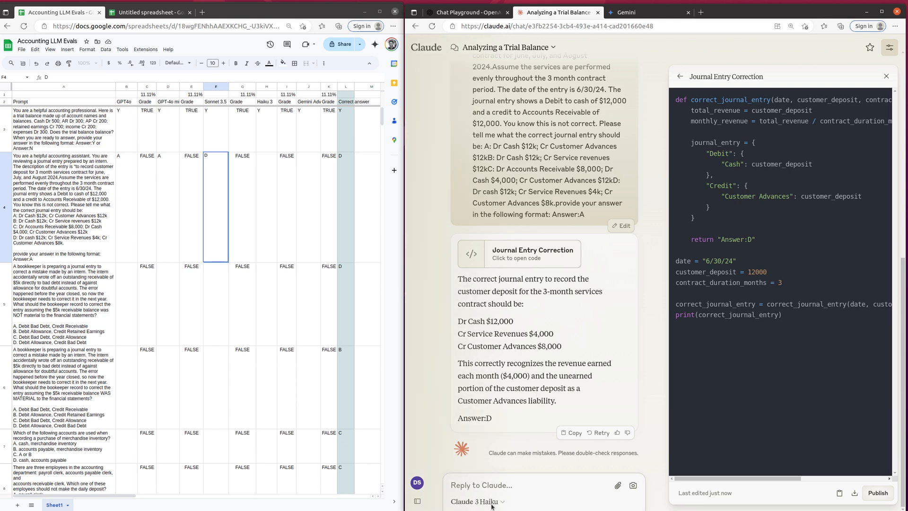
click(477, 501)
text(D)
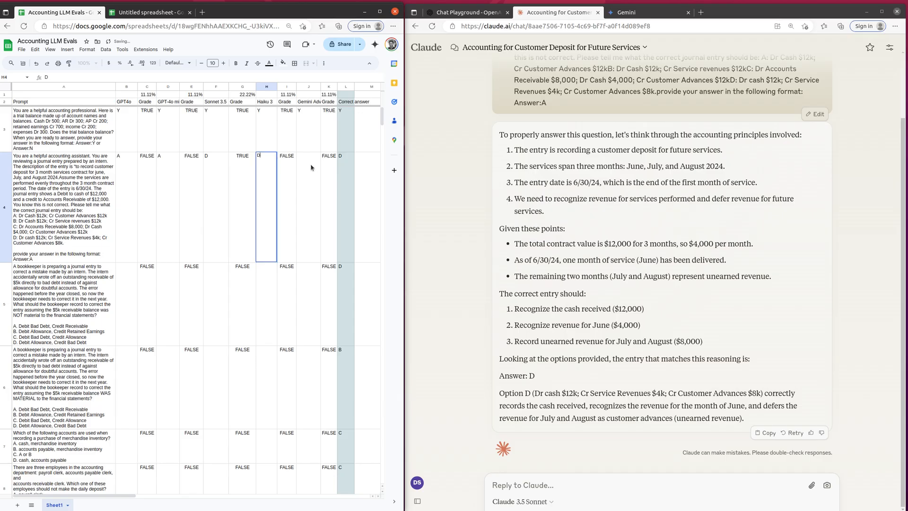
- Send the customer deposit question to Gemini and record its answer A in J4
click(625, 12)
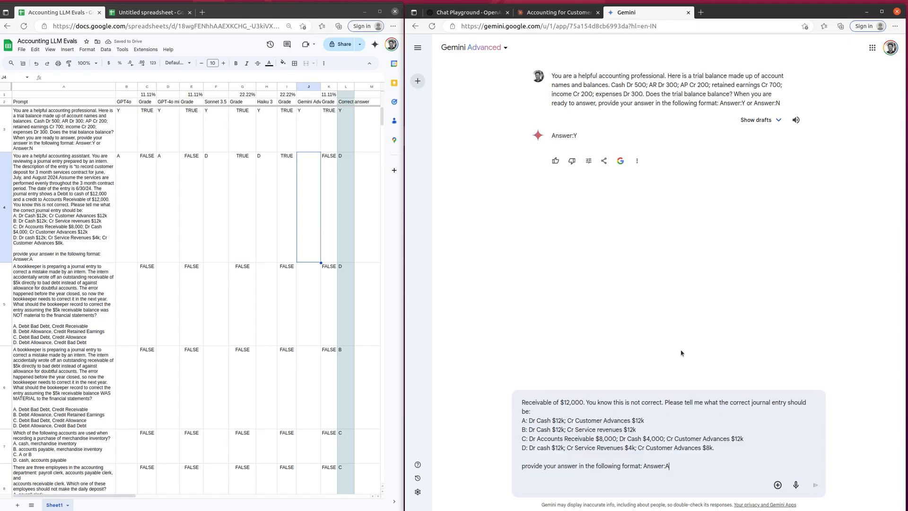
click(814, 485)
text(A)
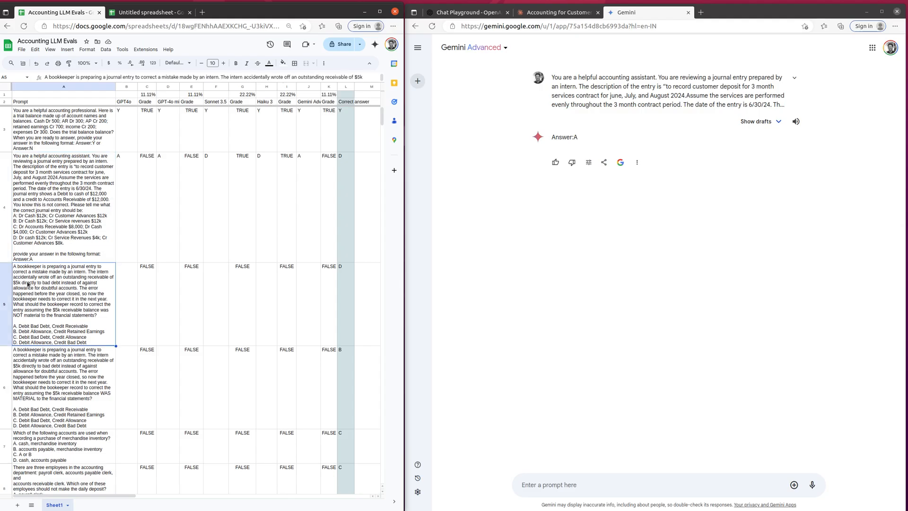
mouse_move(57, 289)
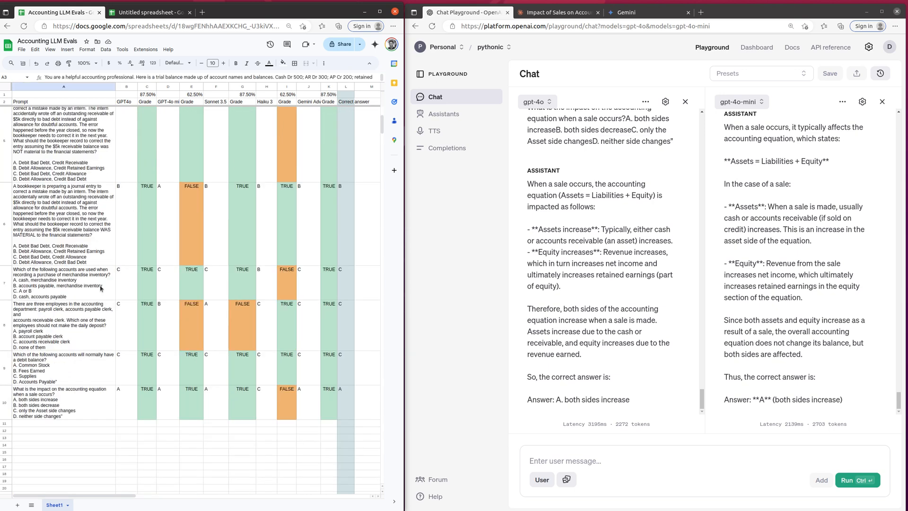
- Clear the selection and inspect the Sonnet 3.5 COUNTIF score formula in G1
click(64, 423)
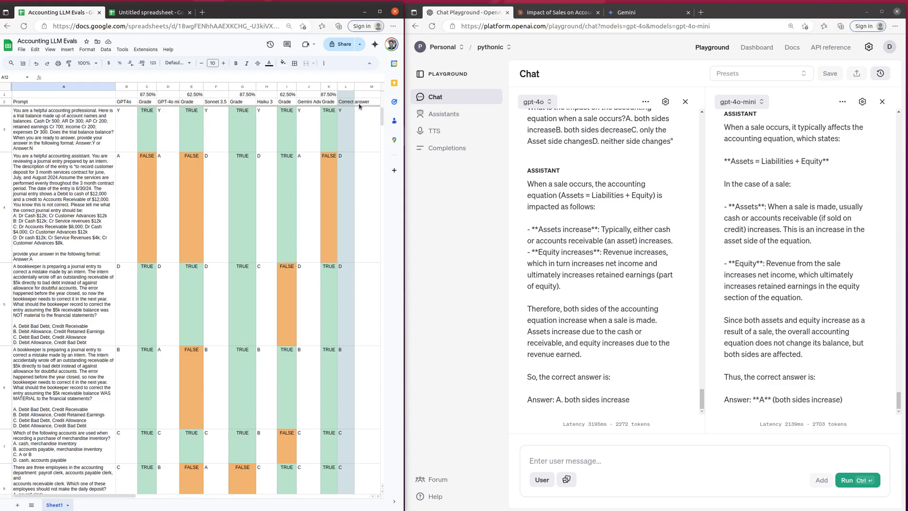
click(308, 101)
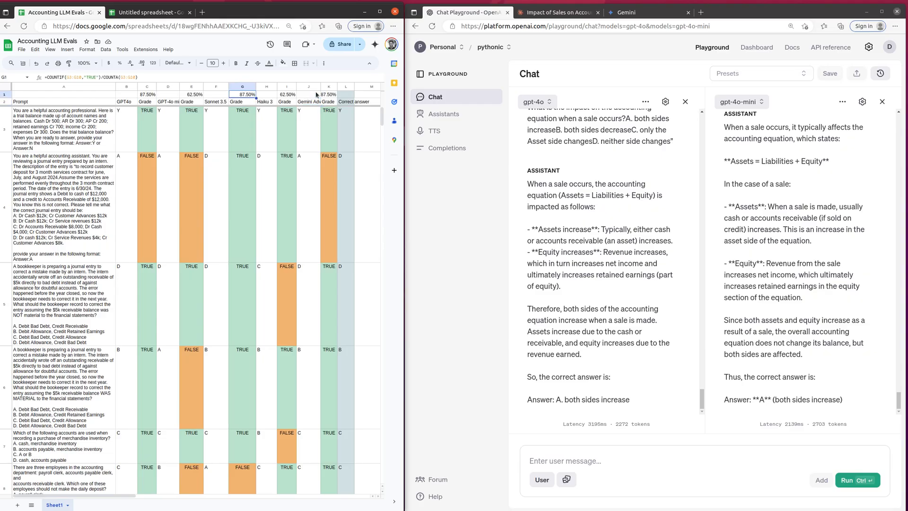
click(147, 118)
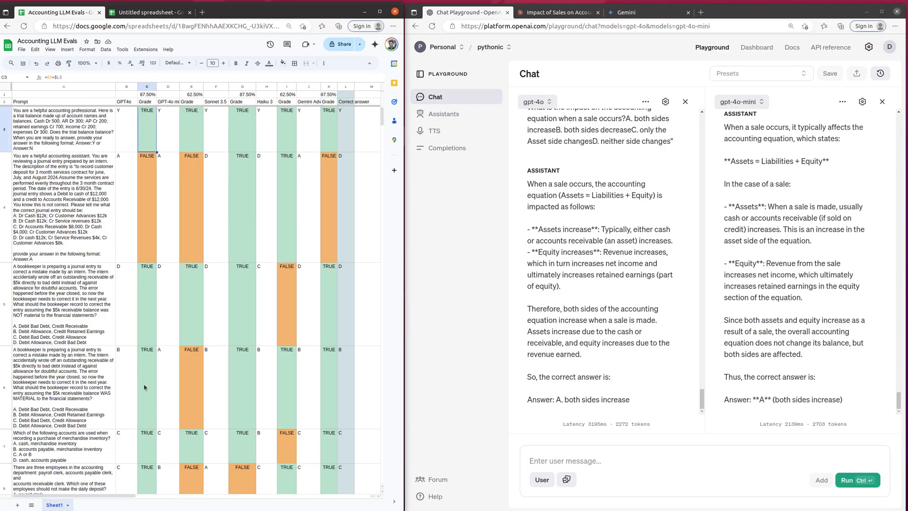
scroll(down, 3)
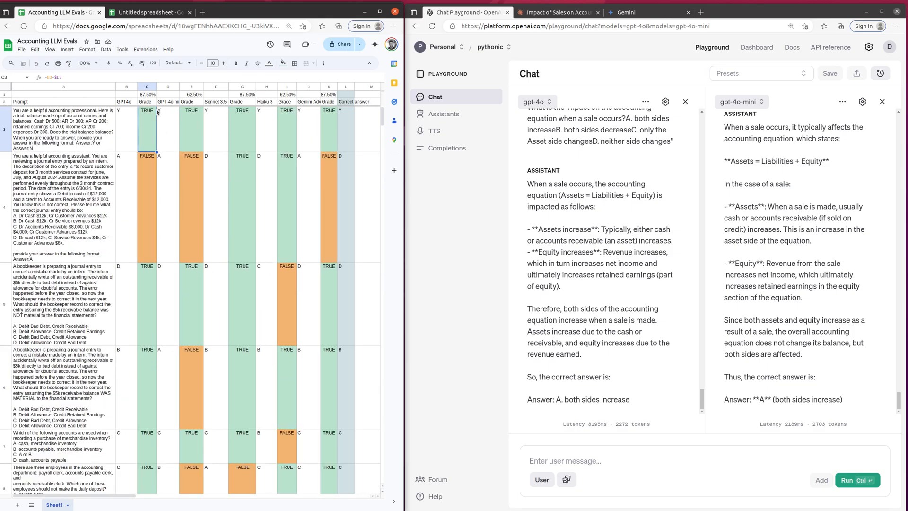
click(147, 93)
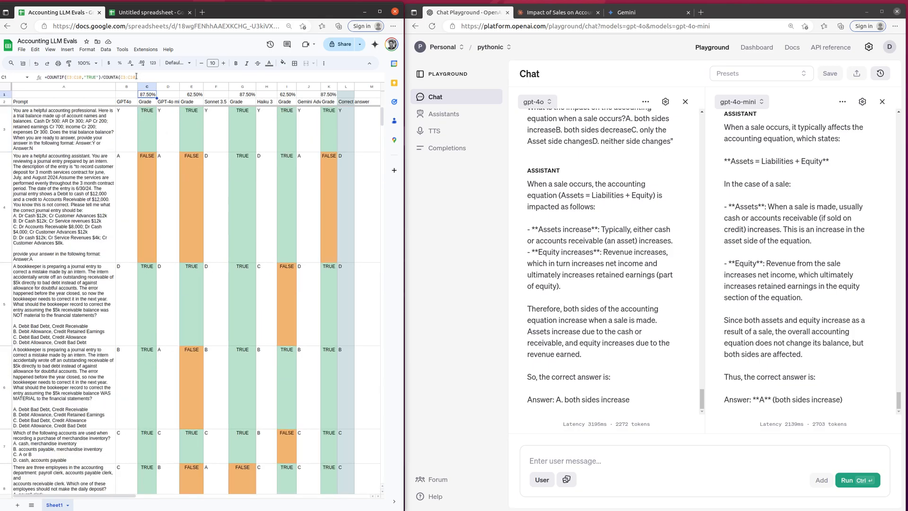
scroll(down, 3)
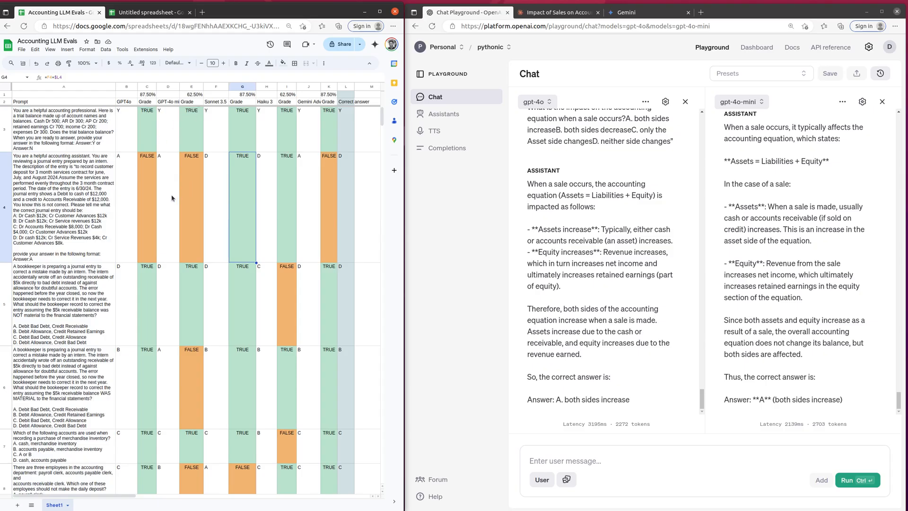
mouse_move(234, 112)
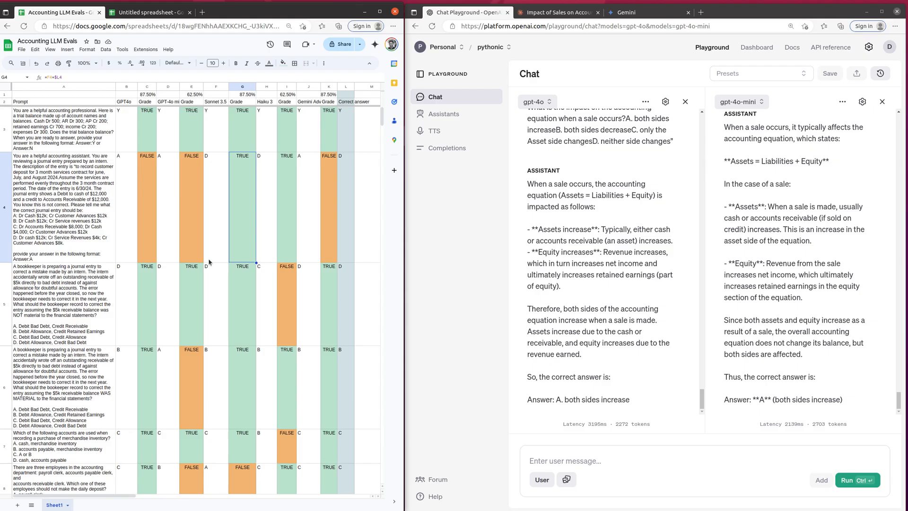
scroll(down, 3)
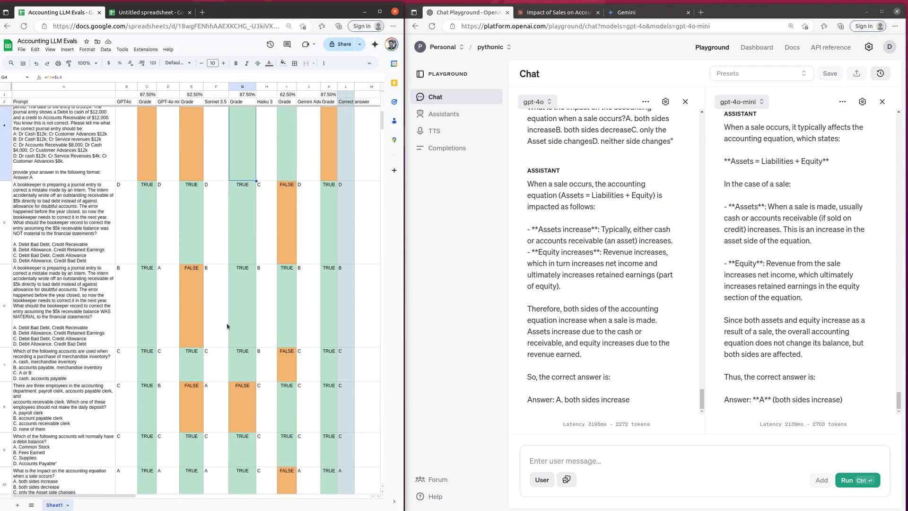
scroll(down, 3)
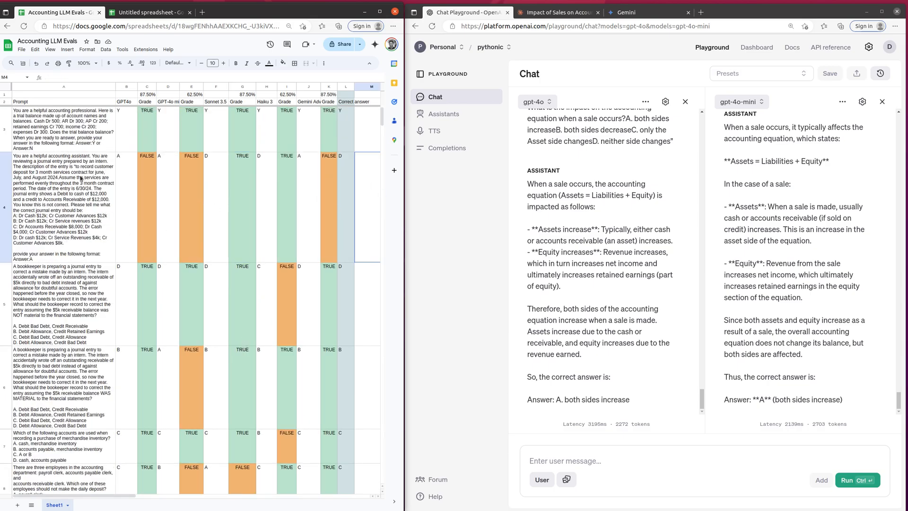
click(63, 207)
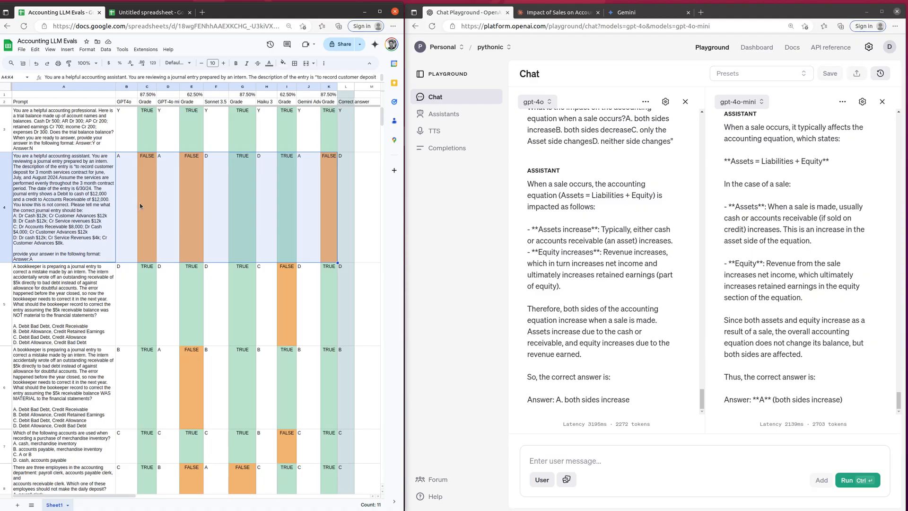
scroll(down, 3)
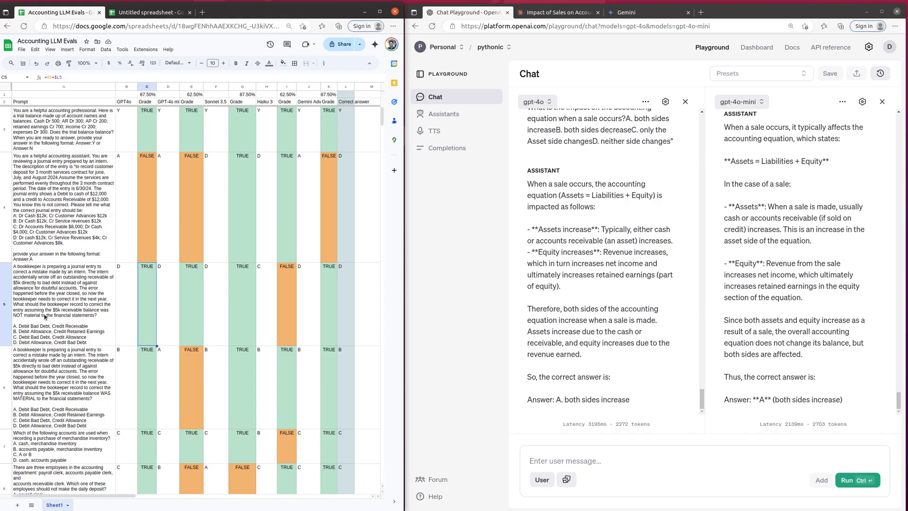
mouse_move(65, 288)
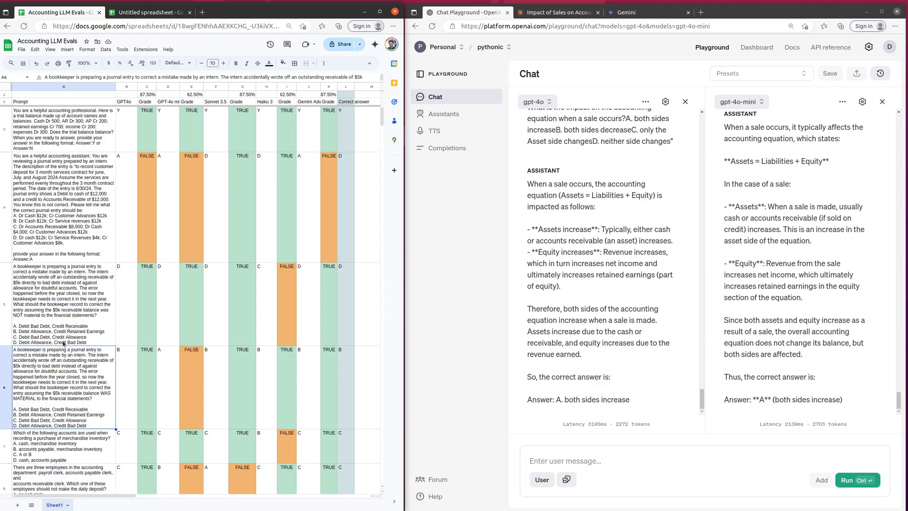
click(64, 301)
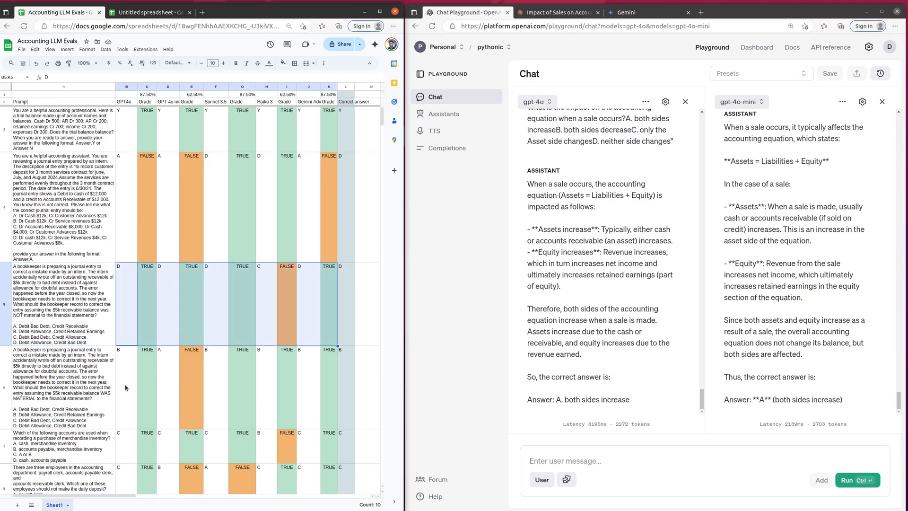
scroll(down, 3)
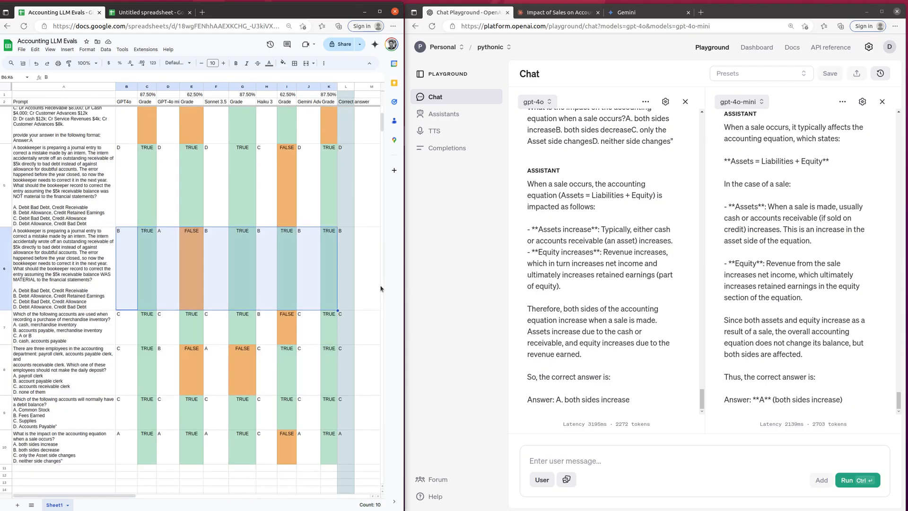
scroll(down, 3)
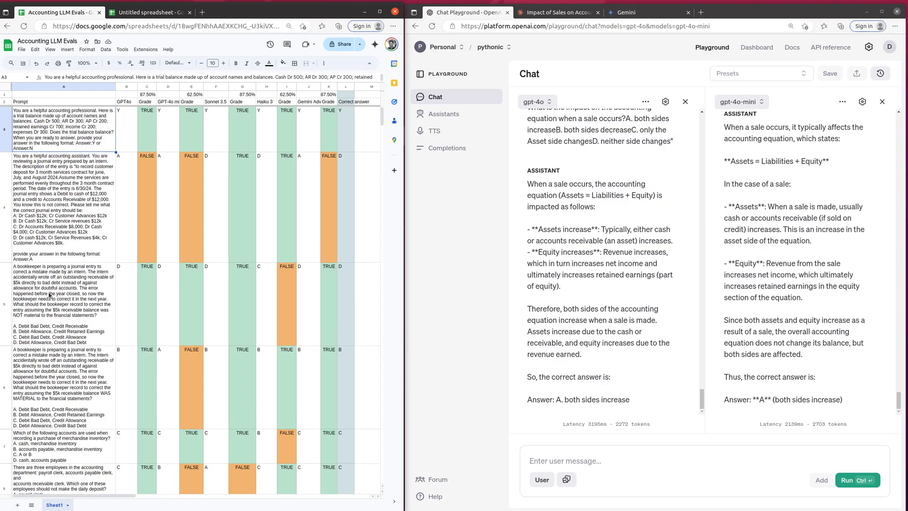
mouse_move(103, 272)
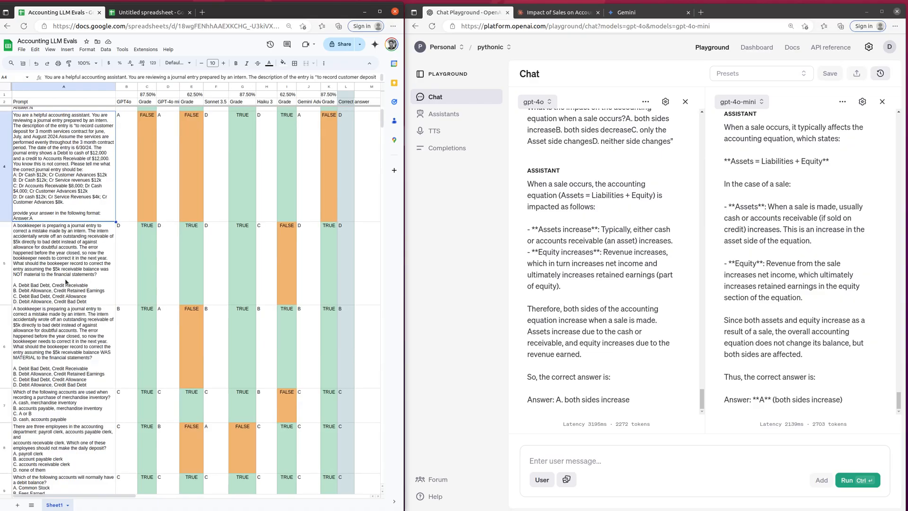
scroll(down, 3)
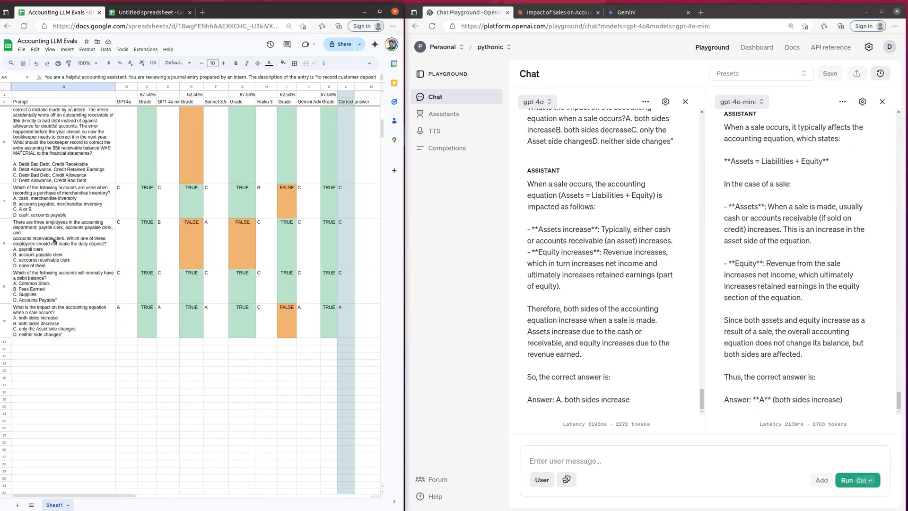
click(62, 243)
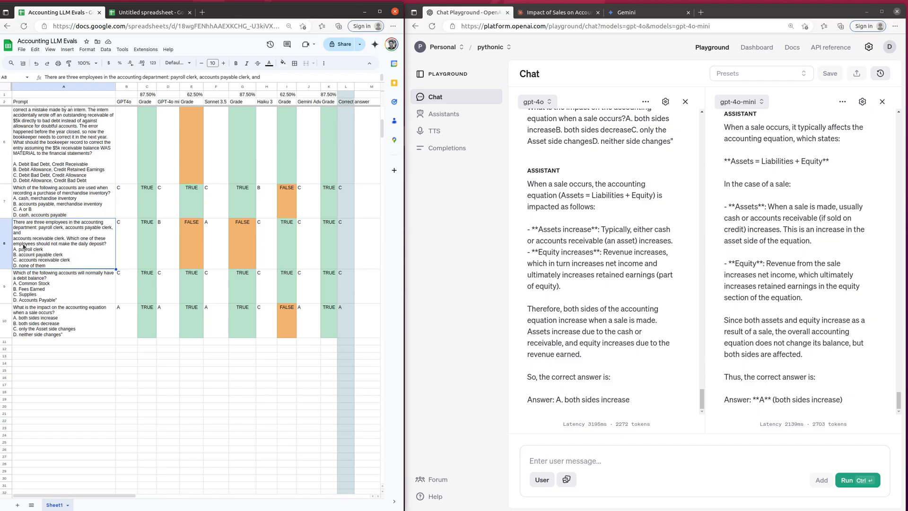
mouse_move(193, 100)
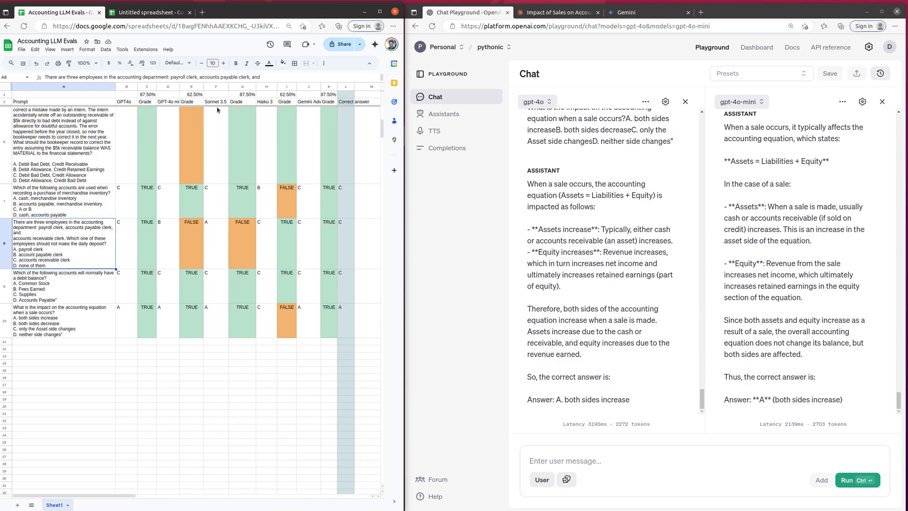
mouse_move(214, 250)
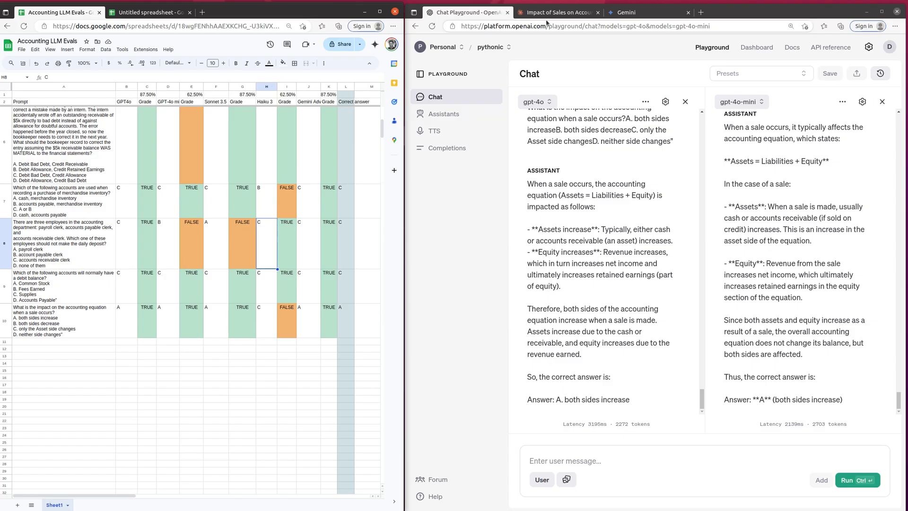
click(557, 12)
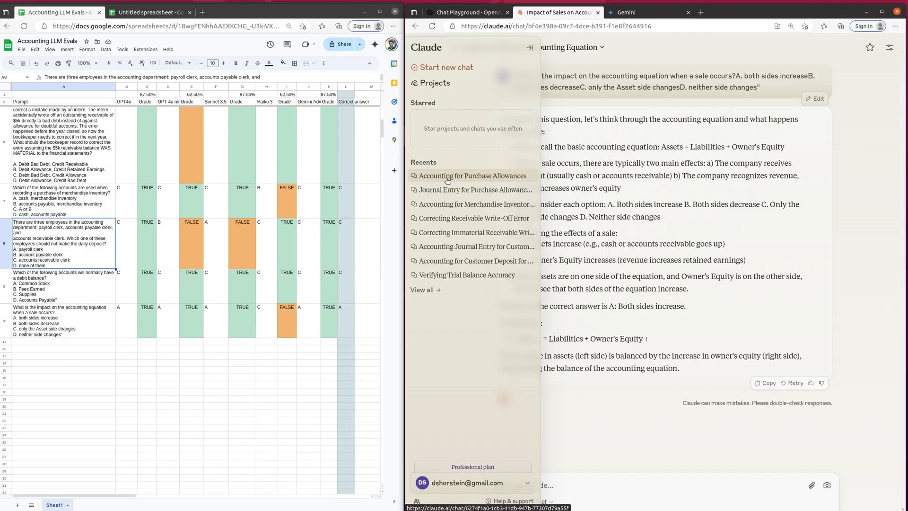
- Open the 'Accounting for Purchase Allowances' chat and hide the recent chats list
click(471, 175)
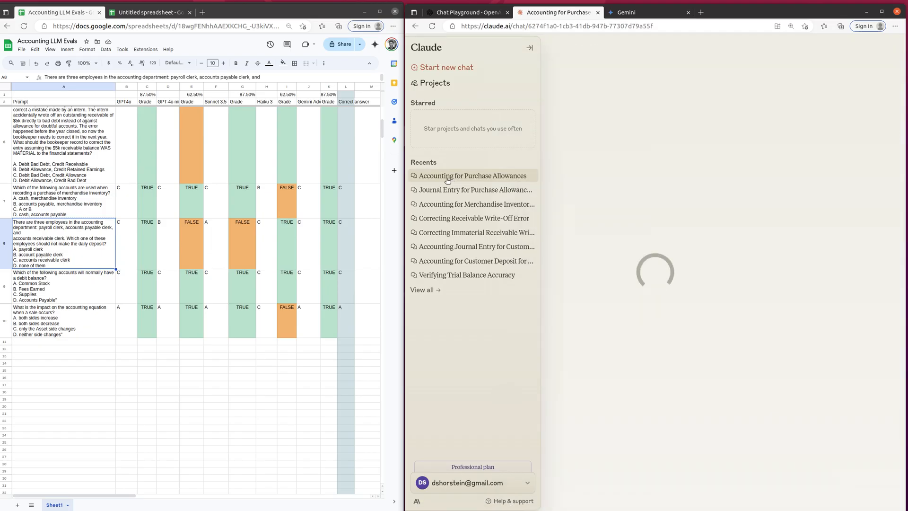
click(472, 175)
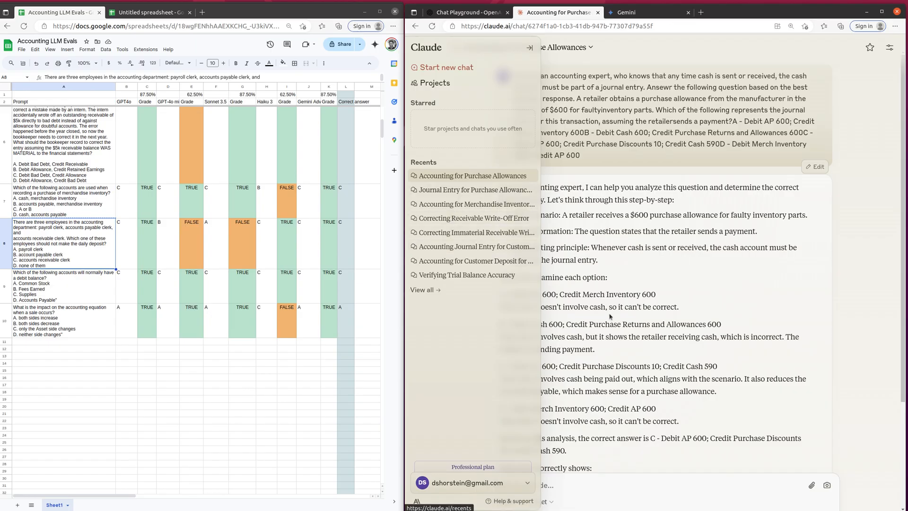
click(529, 46)
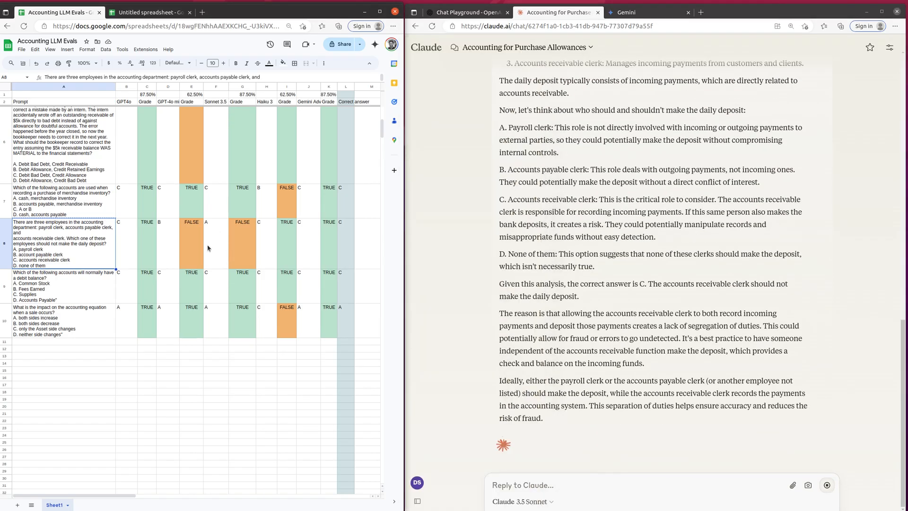
- Record Sonnet 3.5's deposit-question answer as C and start a Claude 3 Haiku chat
click(214, 244)
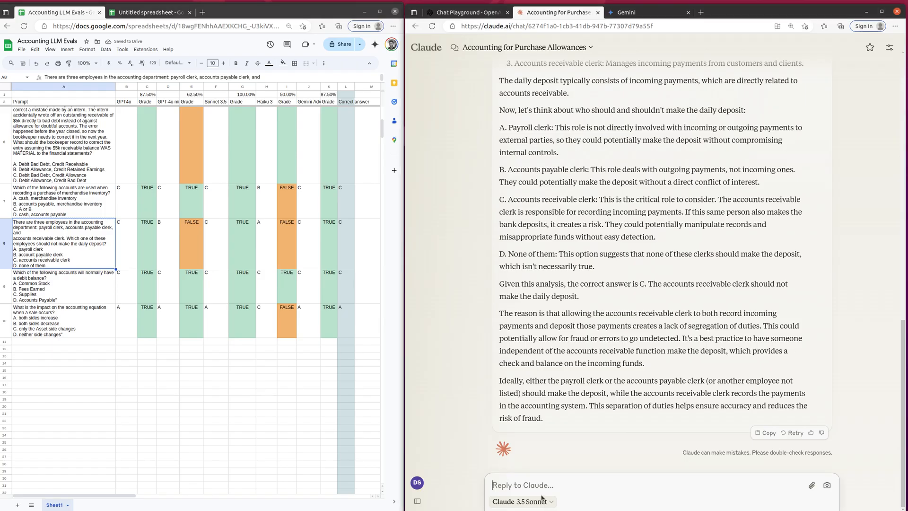
click(521, 501)
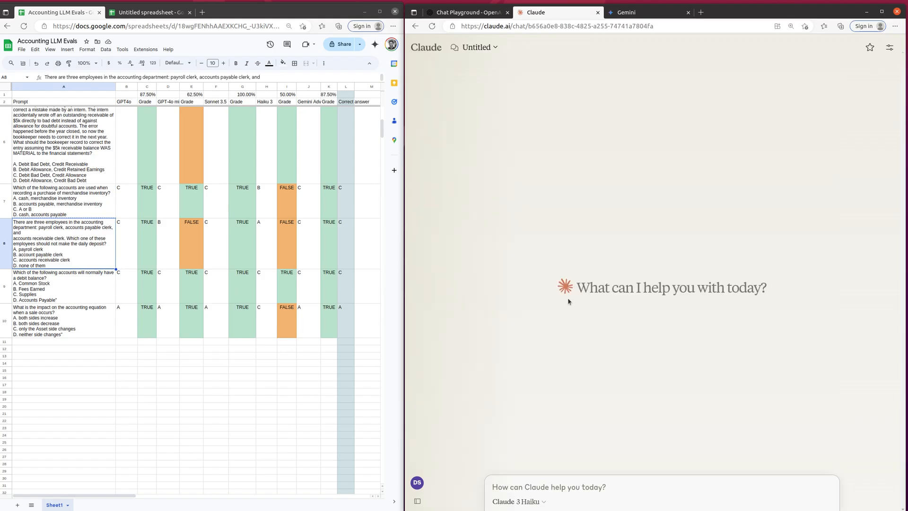
- Send the three-employee daily-deposit question to Claude 3 Haiku
text(There are three employees in the accounting department: payroll clerk, accounts payable clerk, and accounts receivable clerk. Which one of these employees should not make the daily deposit?A. payroll clerkB. account payable clerkC. accounts receivable clerkD. none of them)
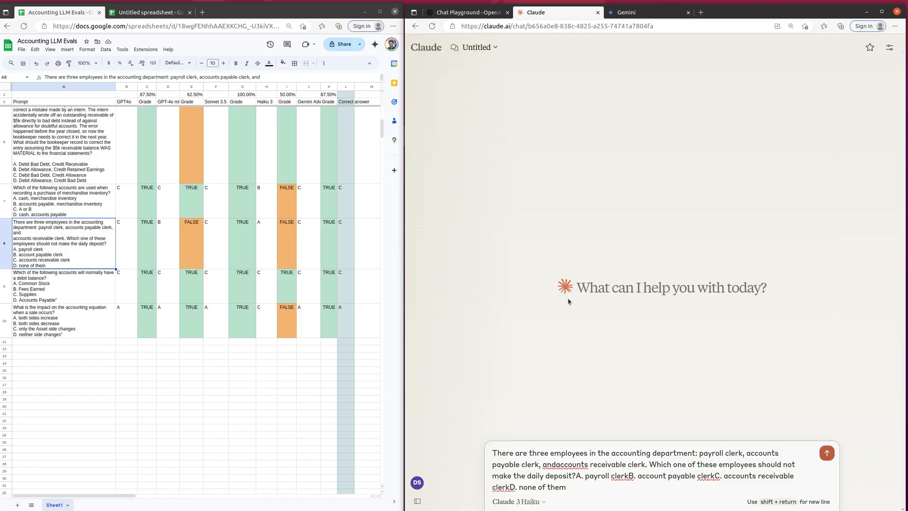
click(826, 453)
text(C)
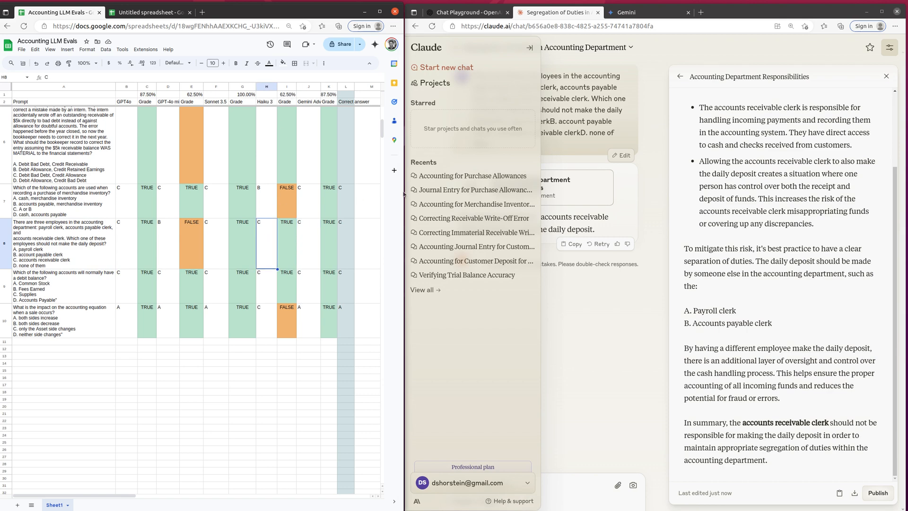
click(529, 47)
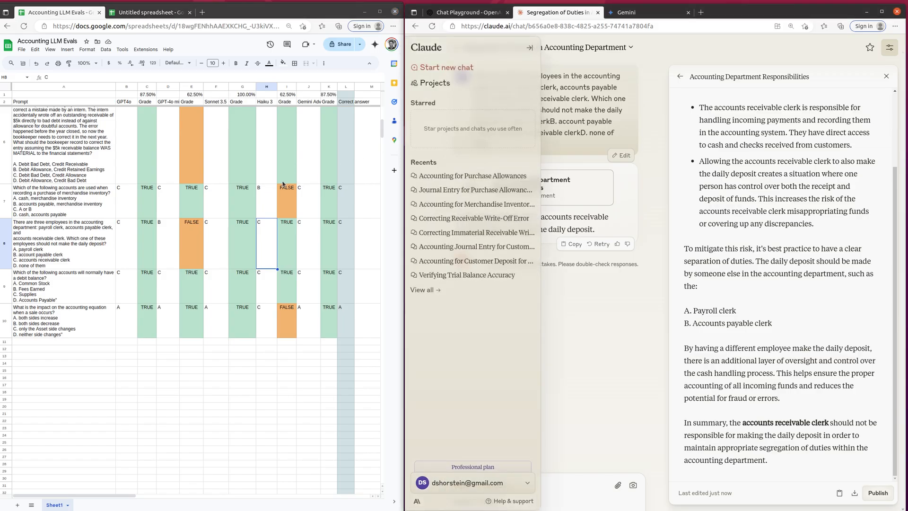
mouse_move(164, 268)
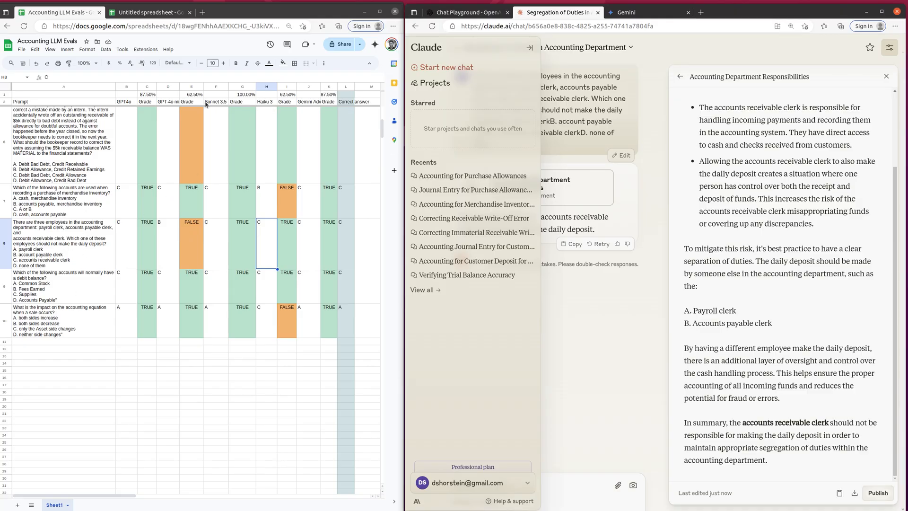
mouse_move(163, 178)
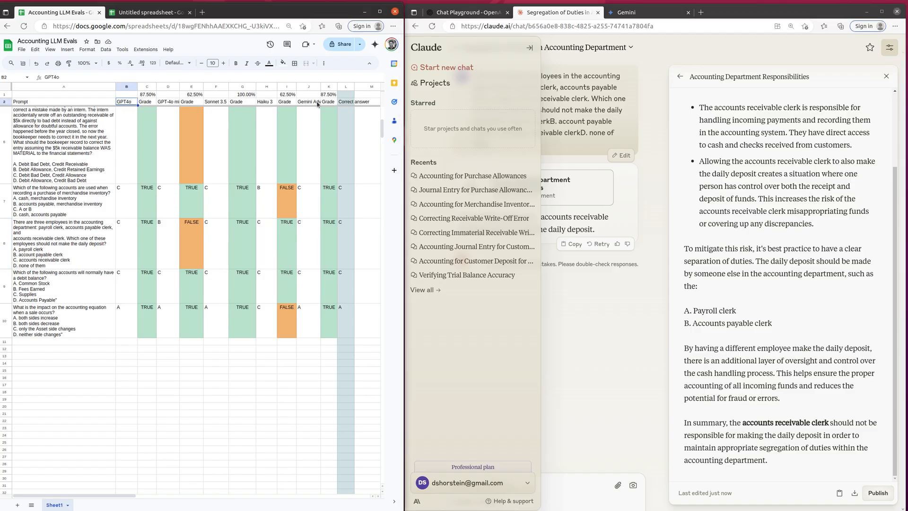
click(308, 101)
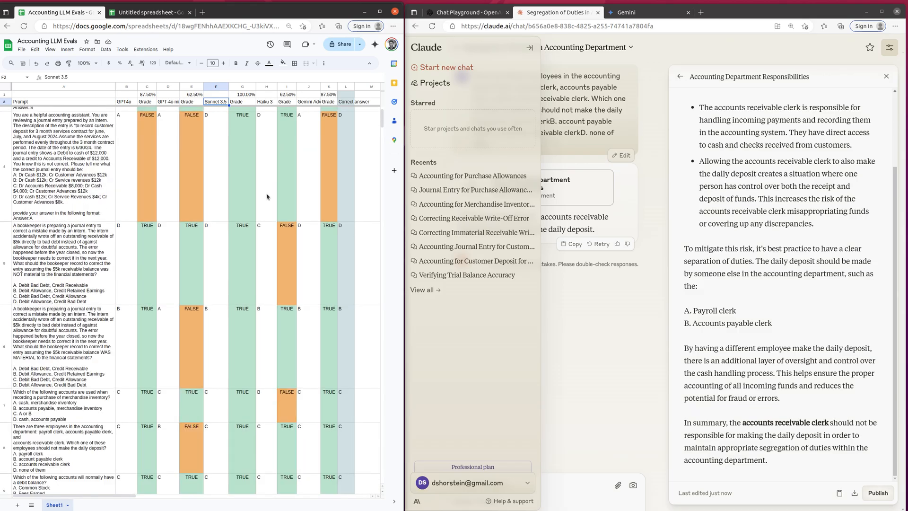
scroll(down, 3)
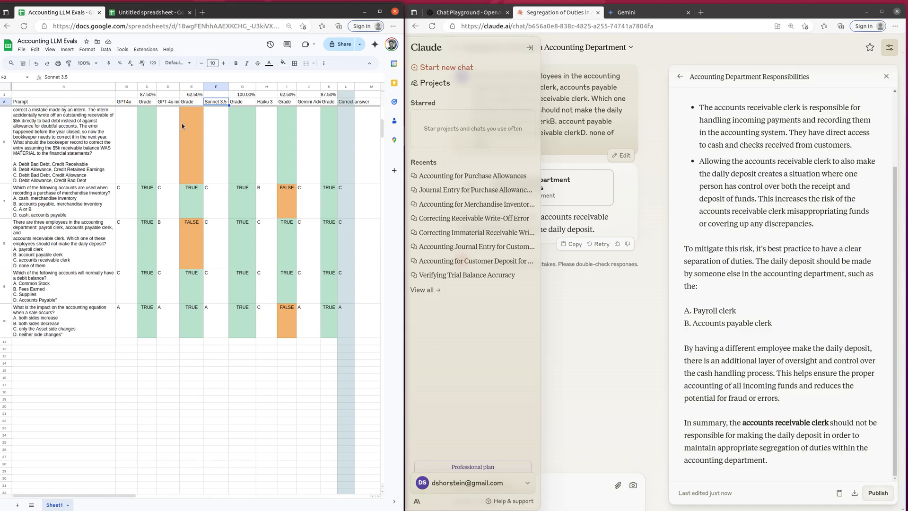
click(168, 101)
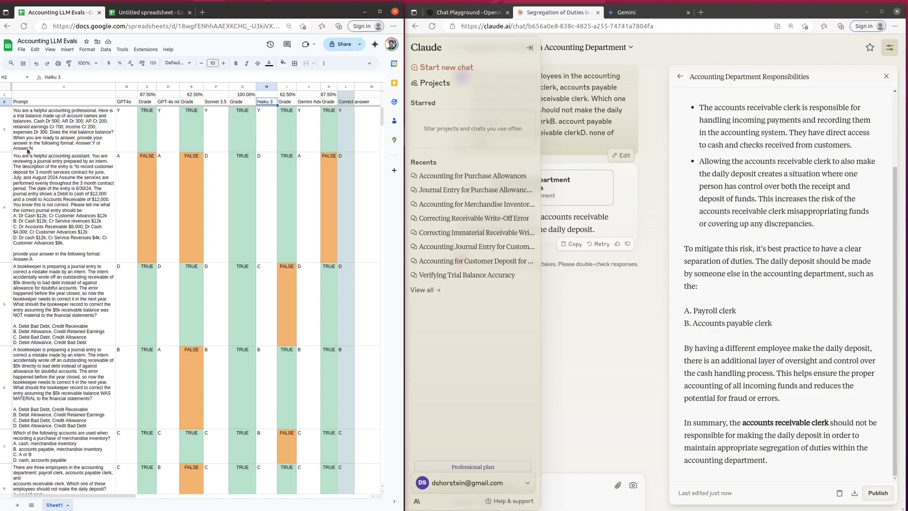
click(64, 128)
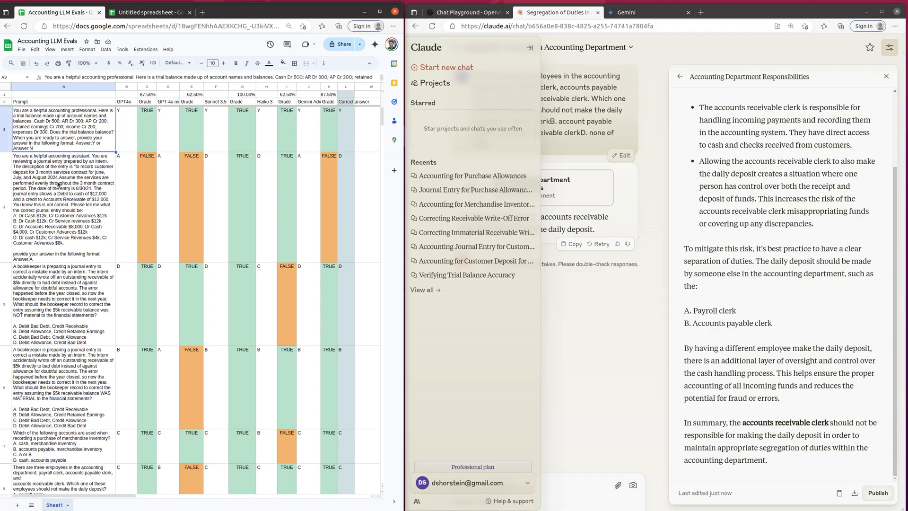
scroll(down, 3)
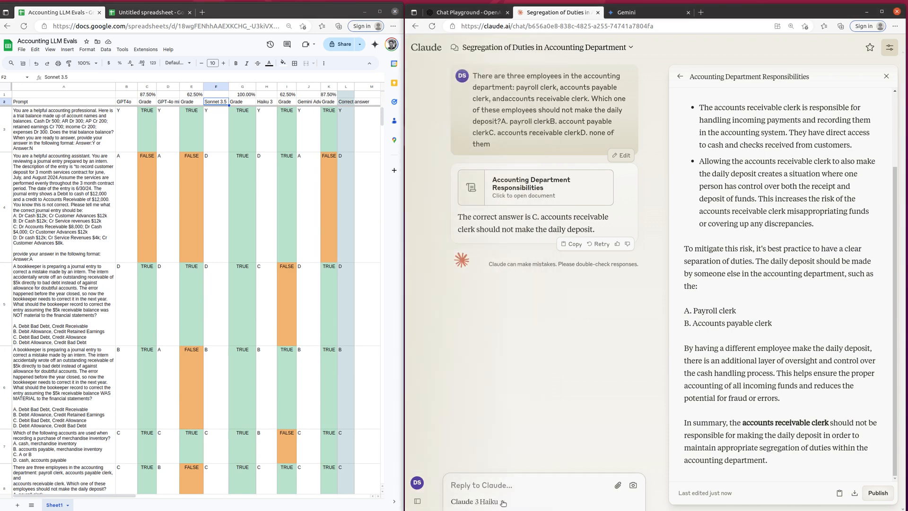
- Open the Claude model list, then select the Sonnet 3.5 header and the A4 journal-entry prompt
click(477, 501)
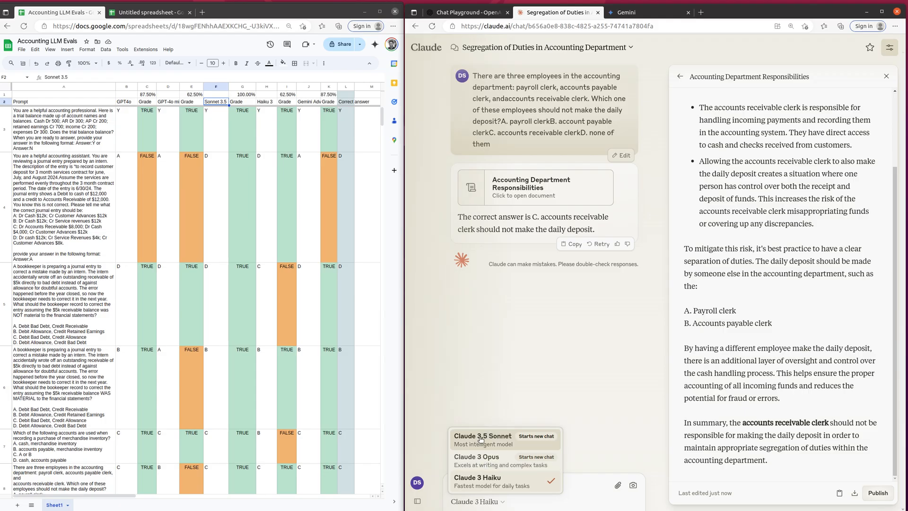
mouse_move(501, 443)
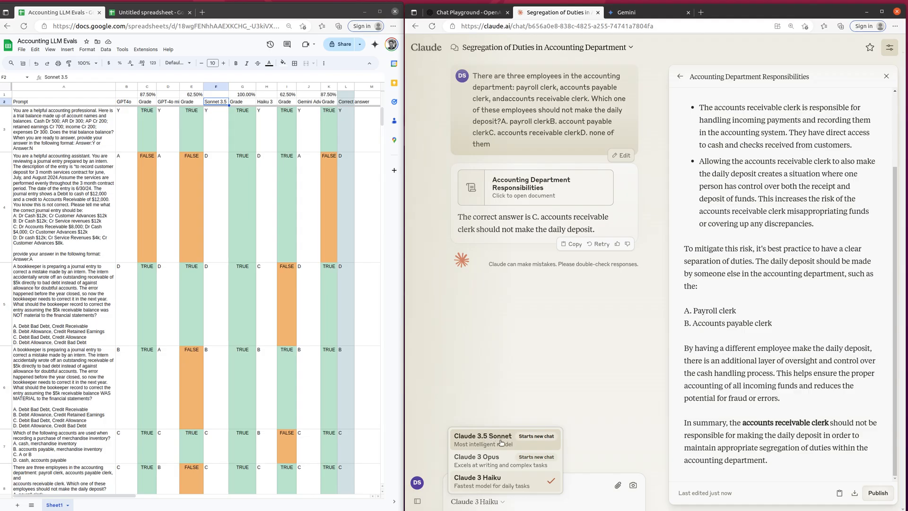
mouse_move(490, 444)
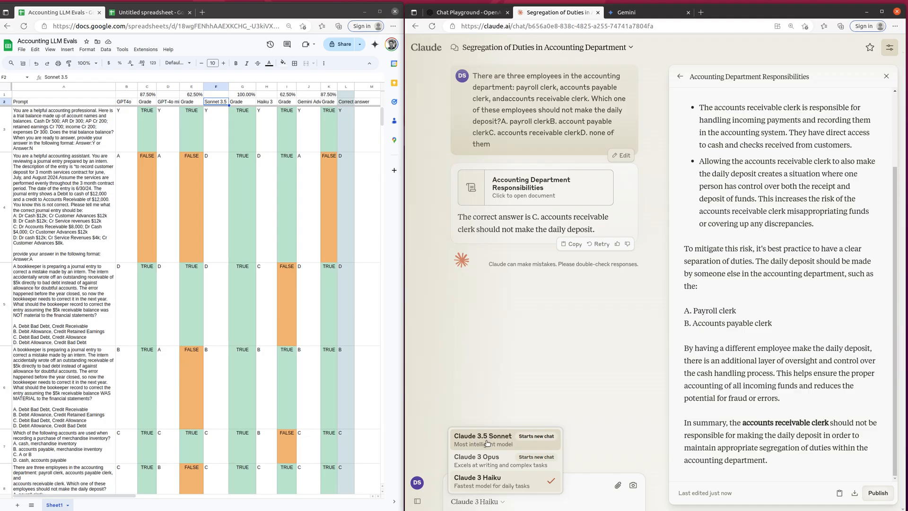
mouse_move(493, 460)
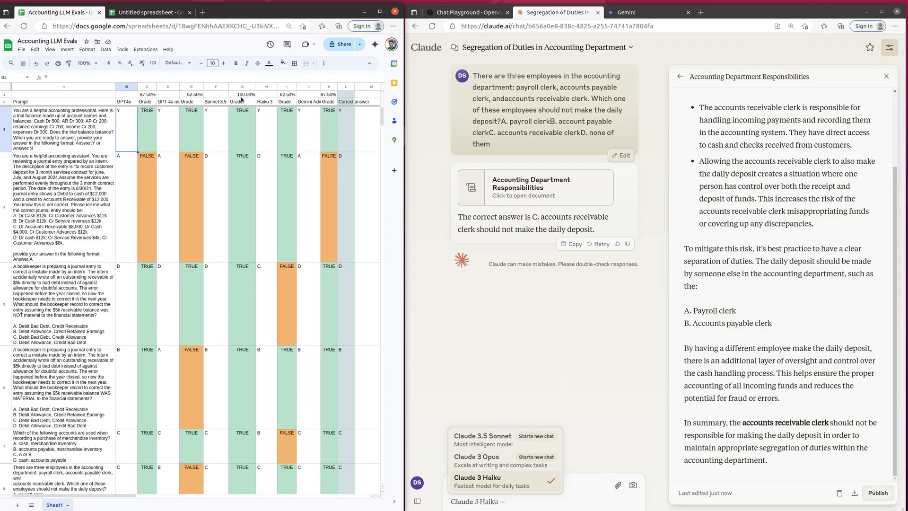
click(216, 102)
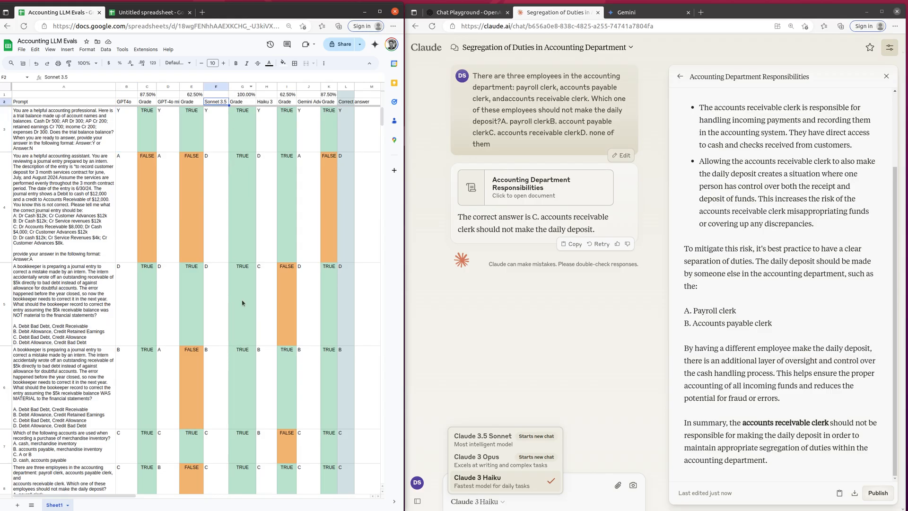
mouse_move(117, 163)
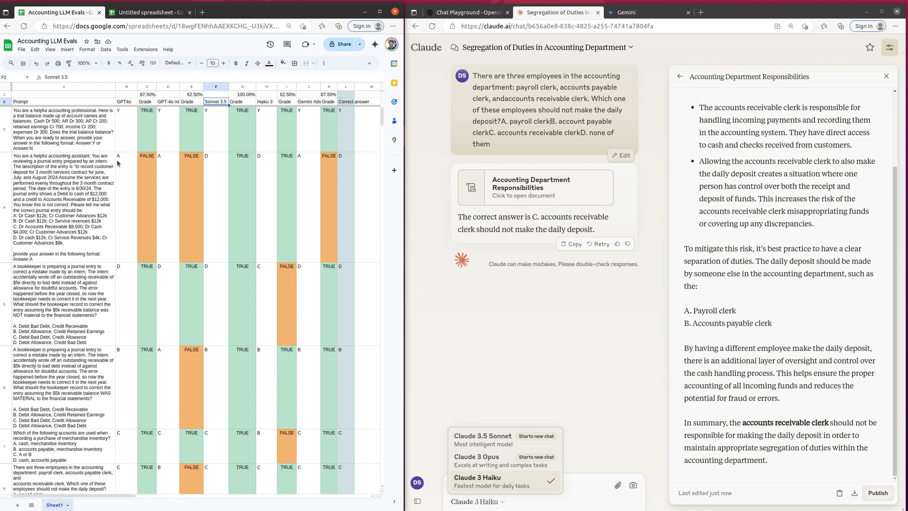
mouse_move(161, 125)
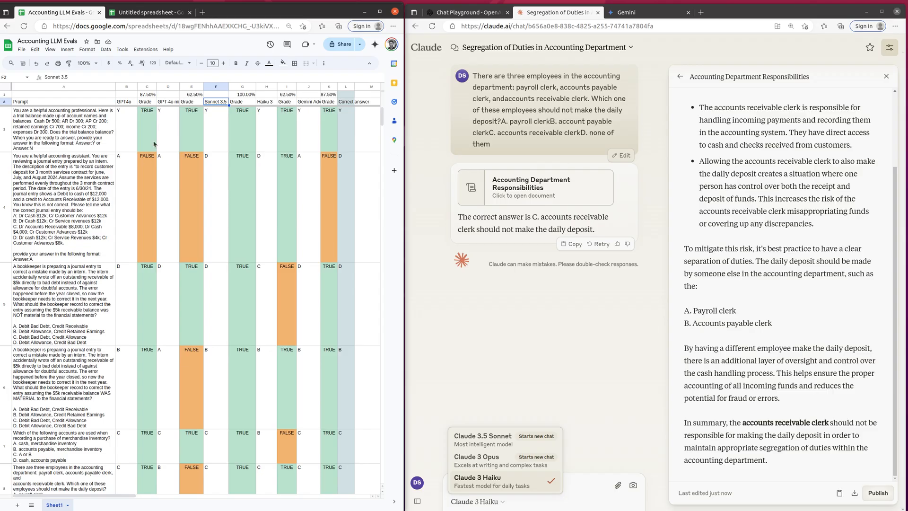
click(64, 206)
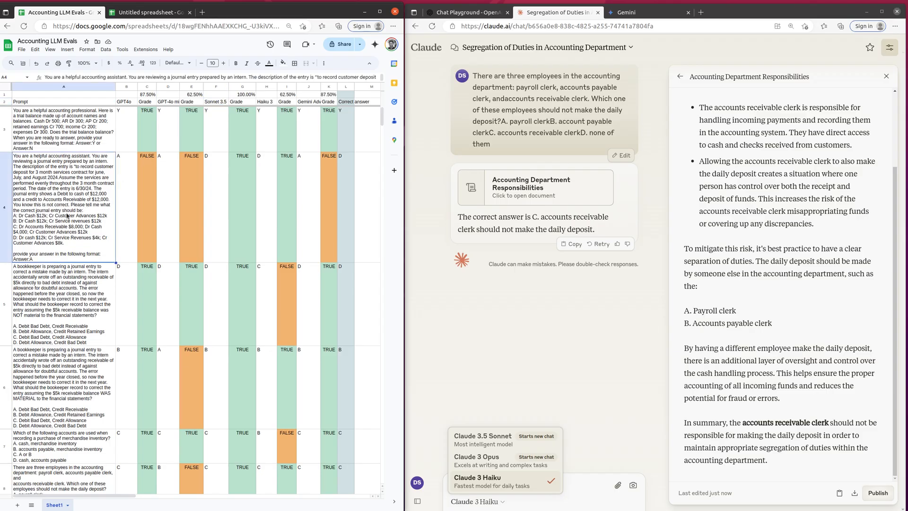